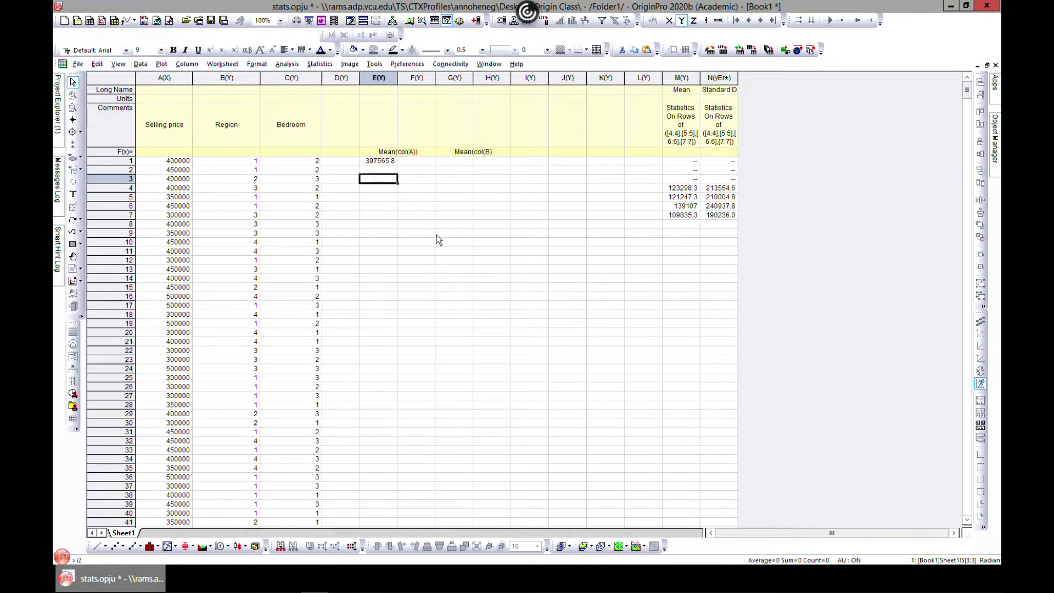
pyautogui.moveTo(468, 263)
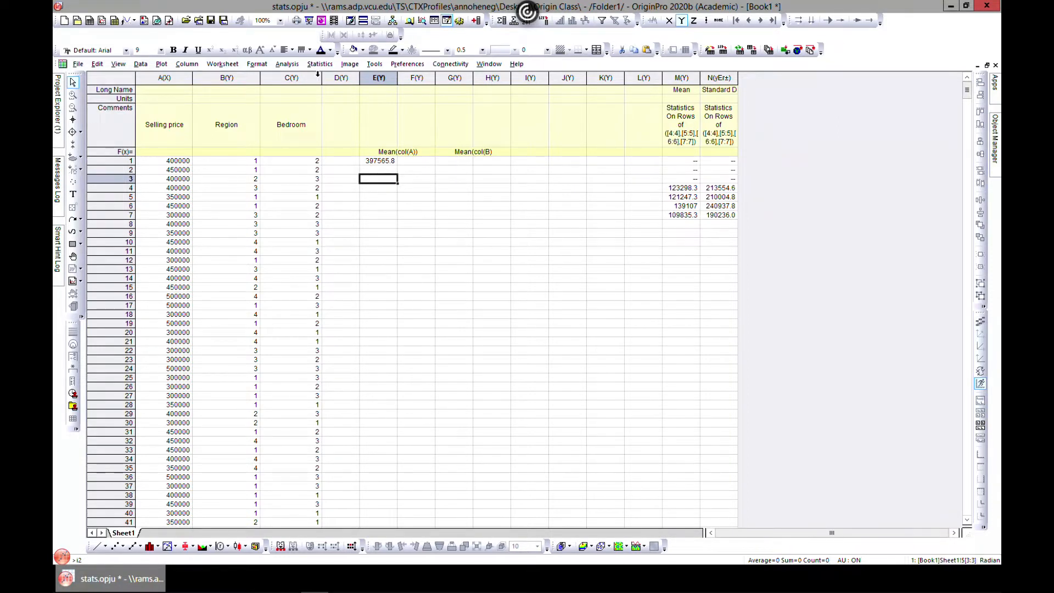
# - Open the Statistics menu to browse Distribution Fit and Normality Test under Descriptive Statistics
pyautogui.click(320, 63)
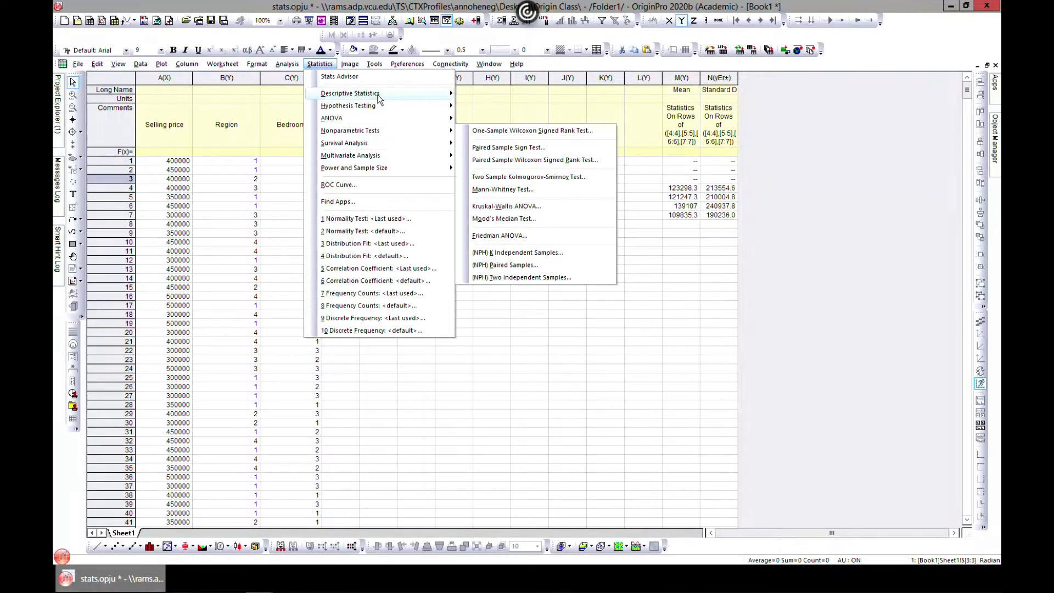
pyautogui.moveTo(349, 93)
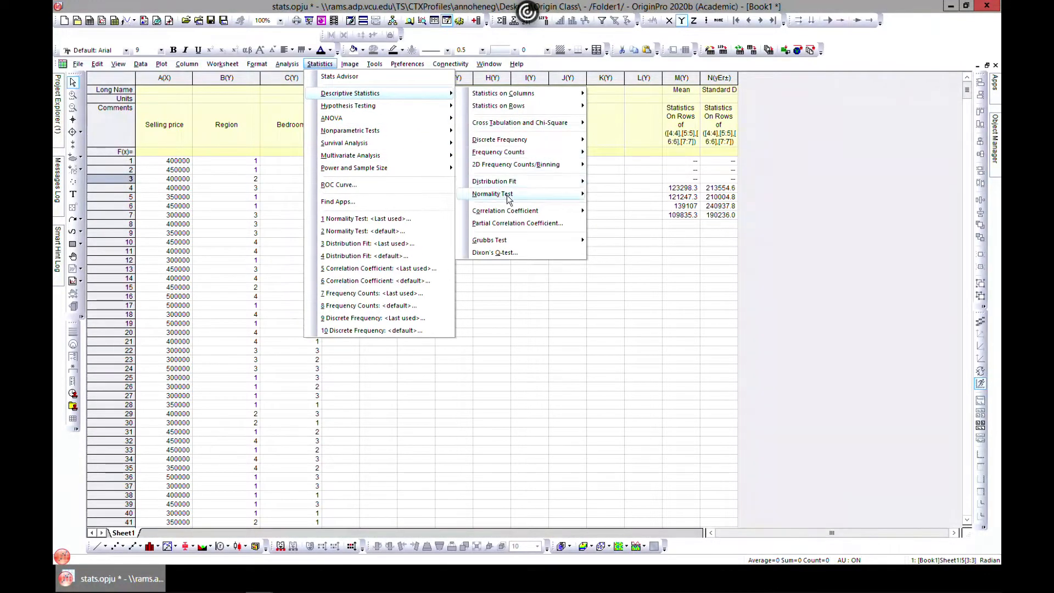
pyautogui.moveTo(494, 181)
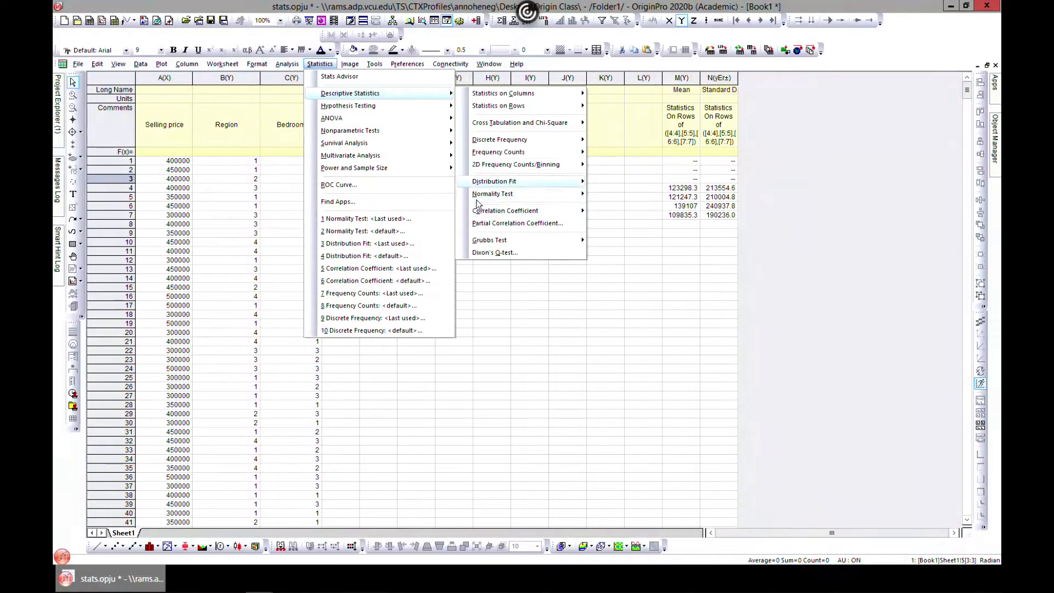
pyautogui.moveTo(494, 180)
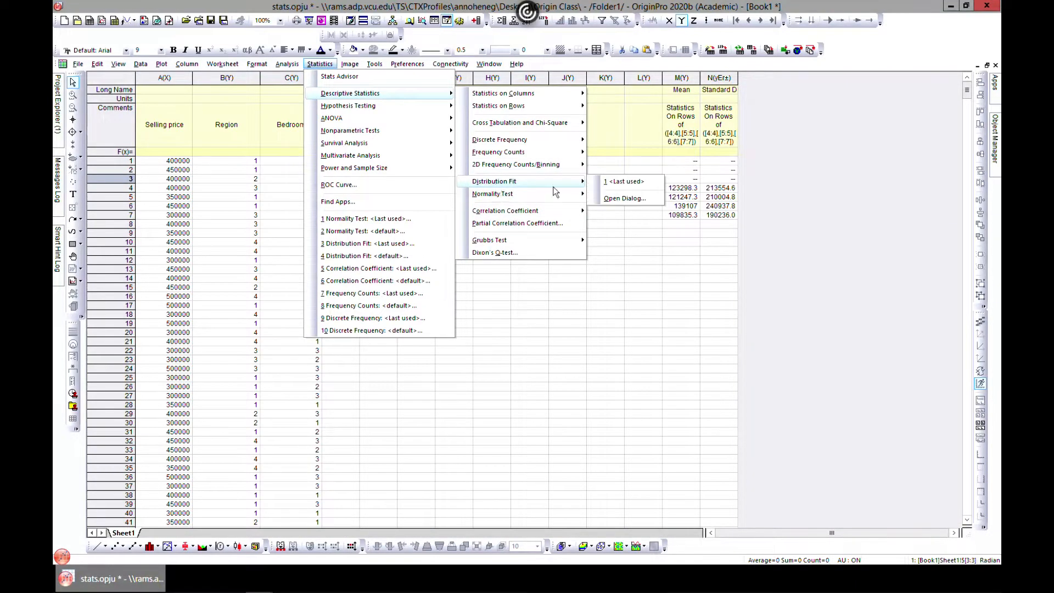
pyautogui.moveTo(492, 194)
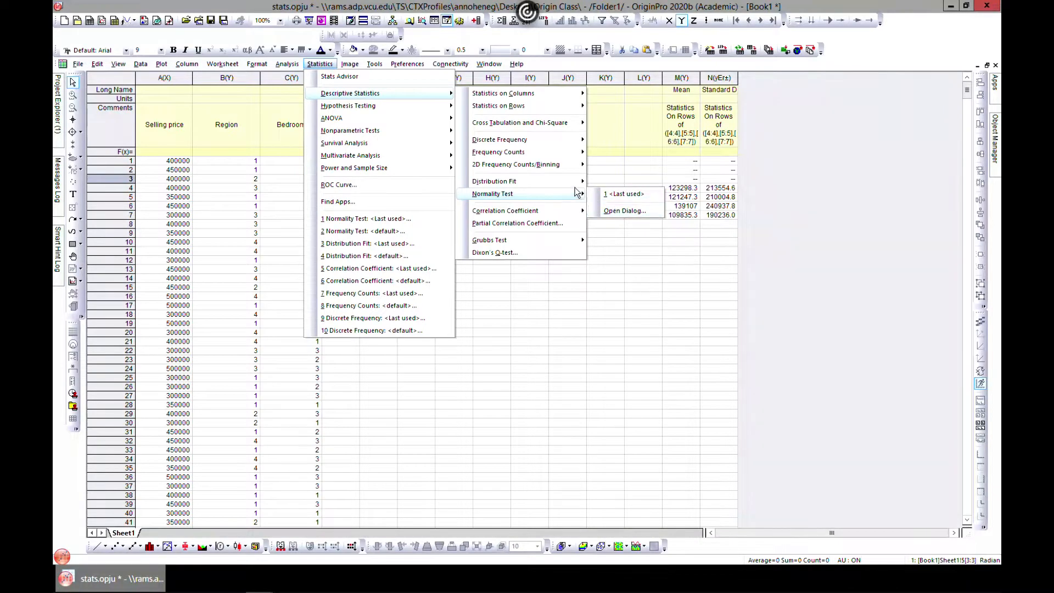
# - Open the Distribution Fit dialog and set its input data range to column A(X)
pyautogui.click(494, 181)
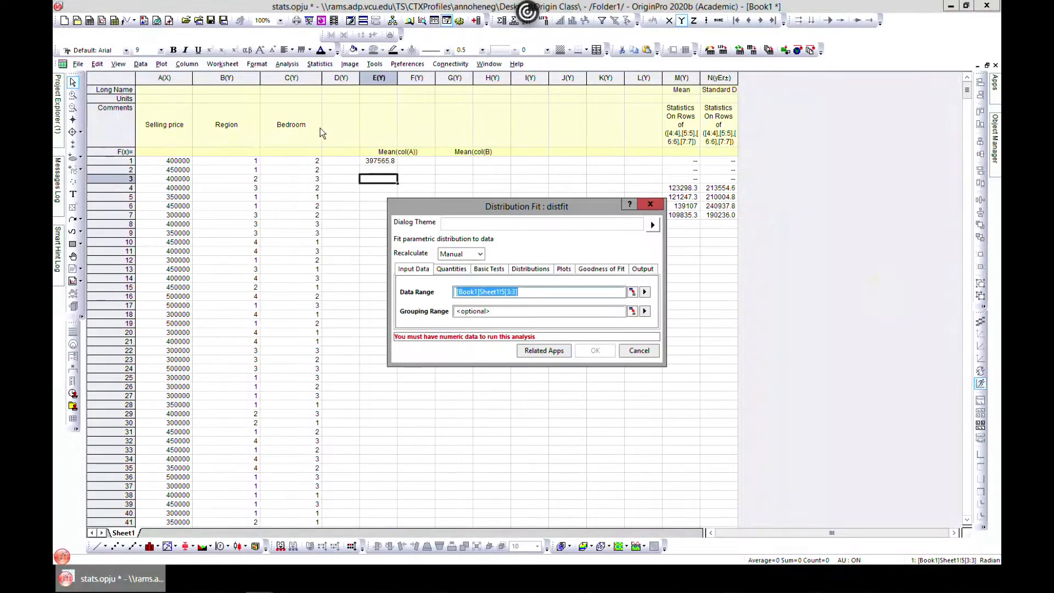
pyautogui.moveTo(526, 206); pyautogui.dragTo(553, 134)
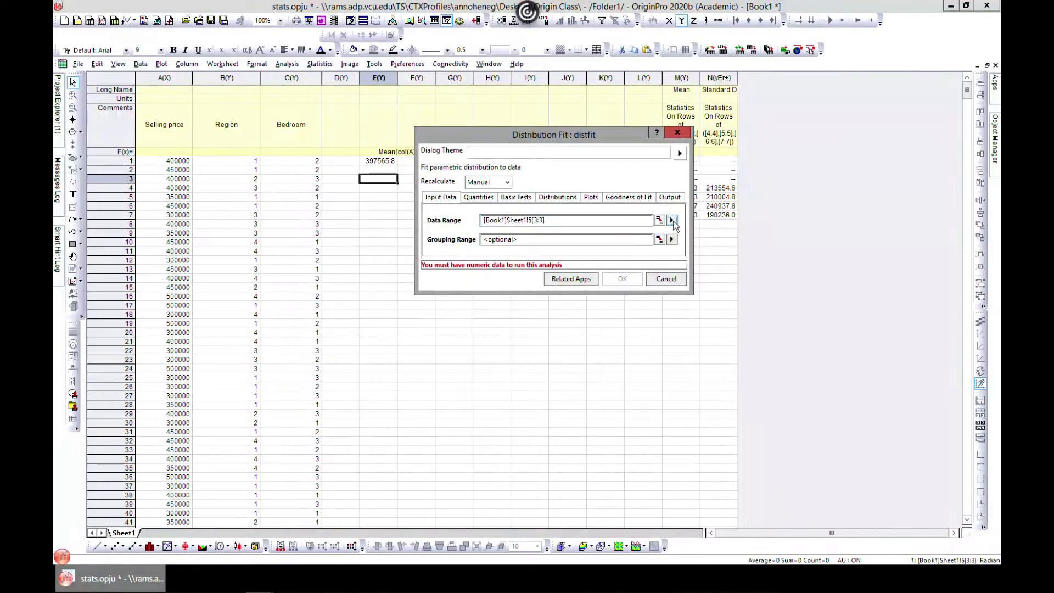
pyautogui.click(671, 219)
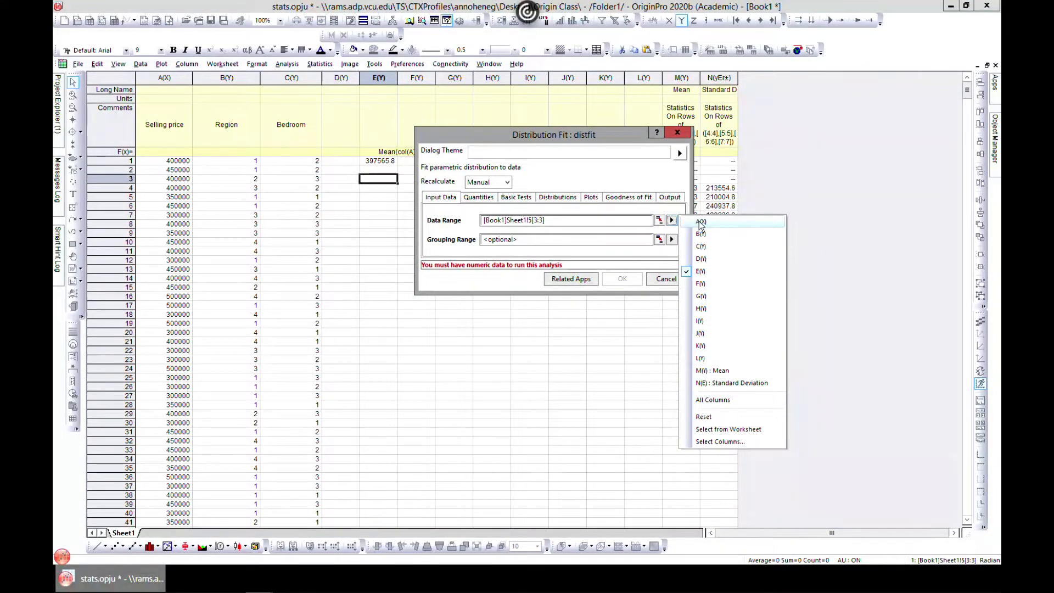
pyautogui.click(701, 222)
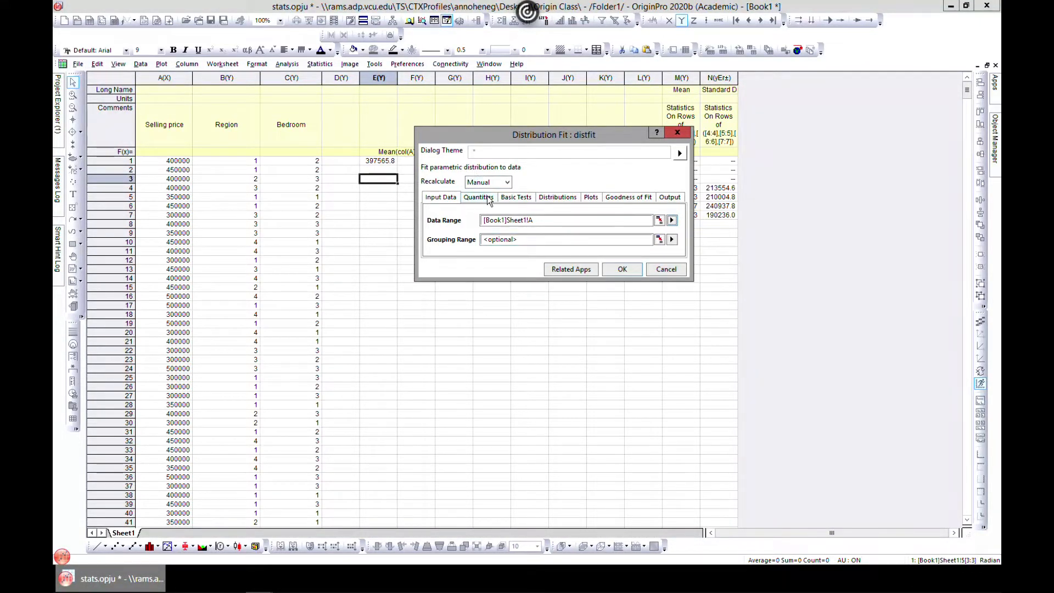
# - Enable Variance, Skewness and Kurtosis under More Moments in the fit's quantities
pyautogui.click(478, 197)
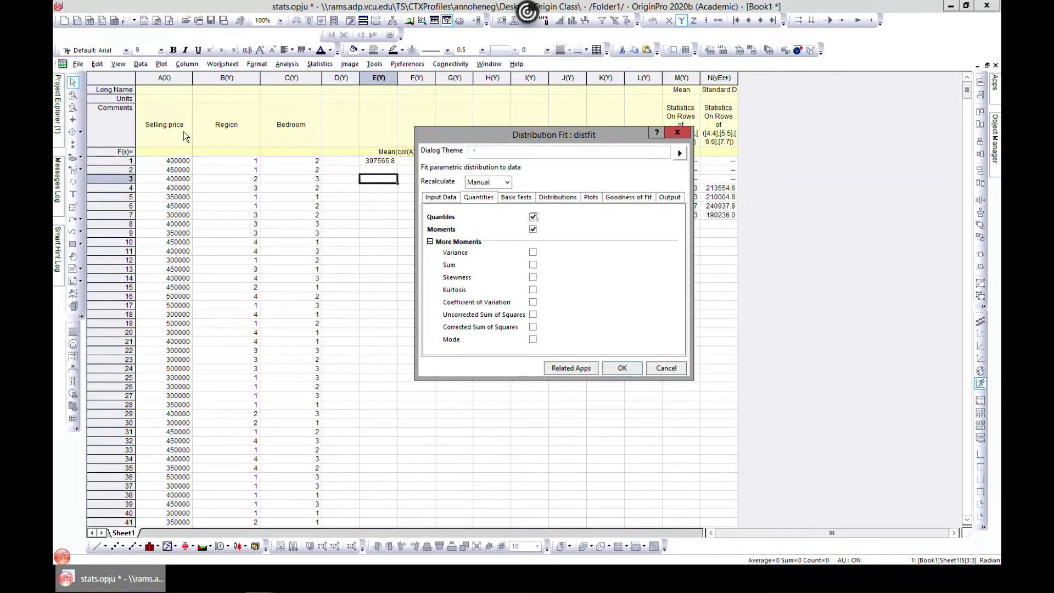
pyautogui.moveTo(452, 257)
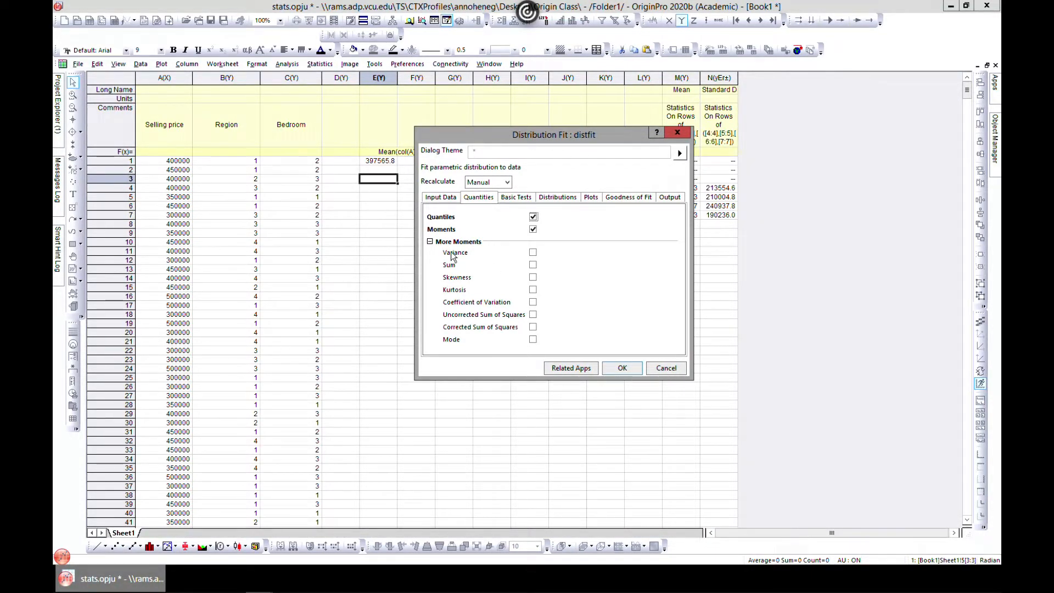
pyautogui.moveTo(438, 191)
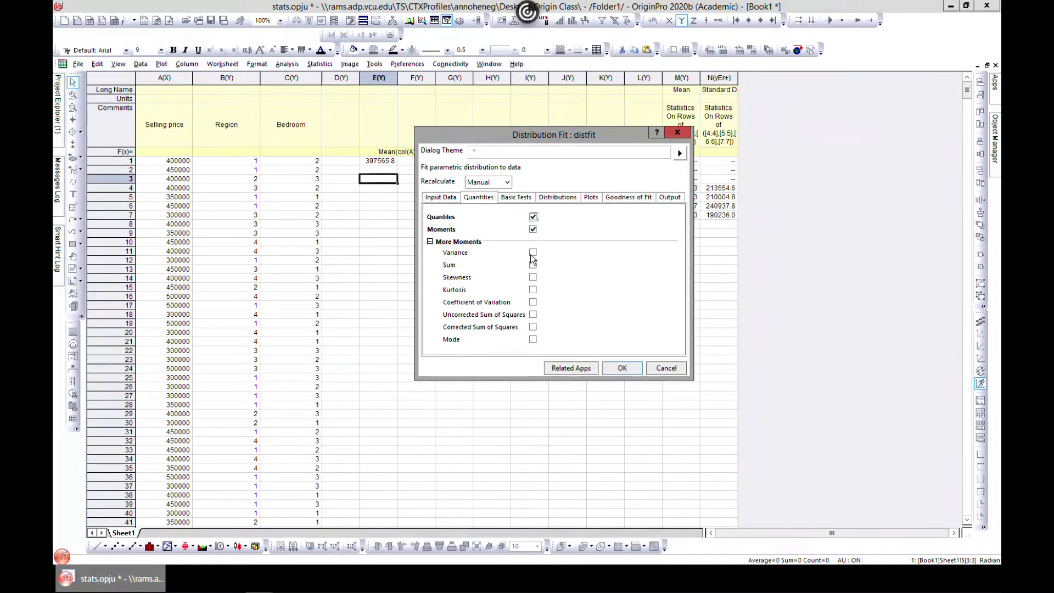
pyautogui.click(533, 252)
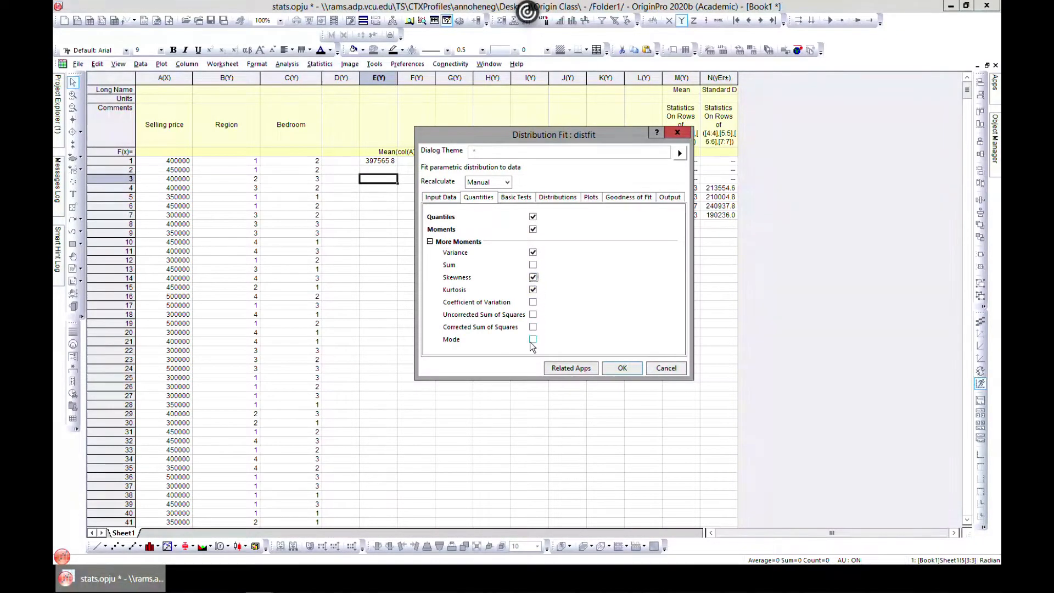
pyautogui.click(516, 198)
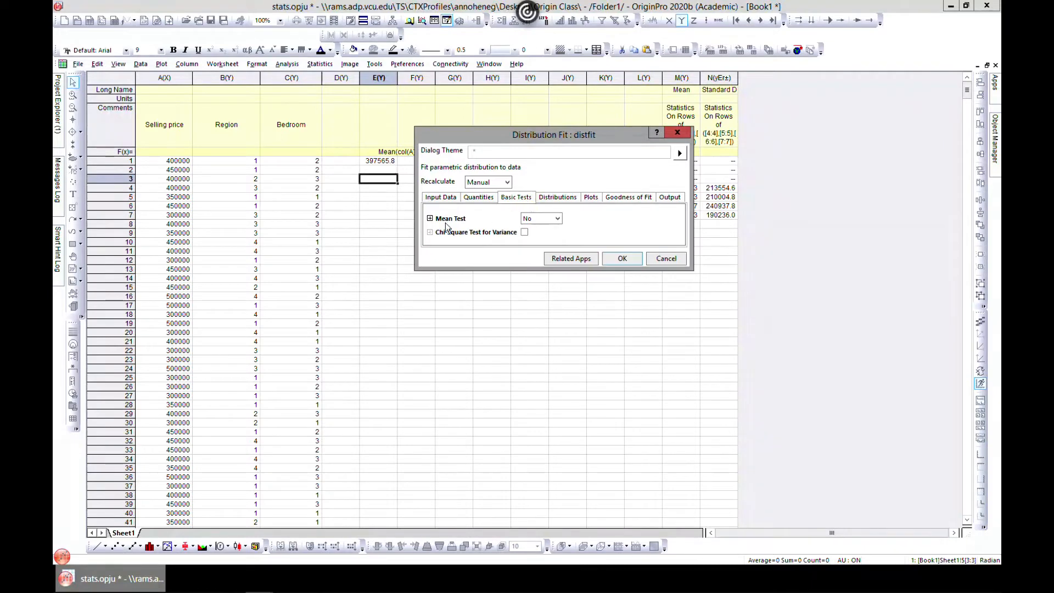
pyautogui.moveTo(469, 228)
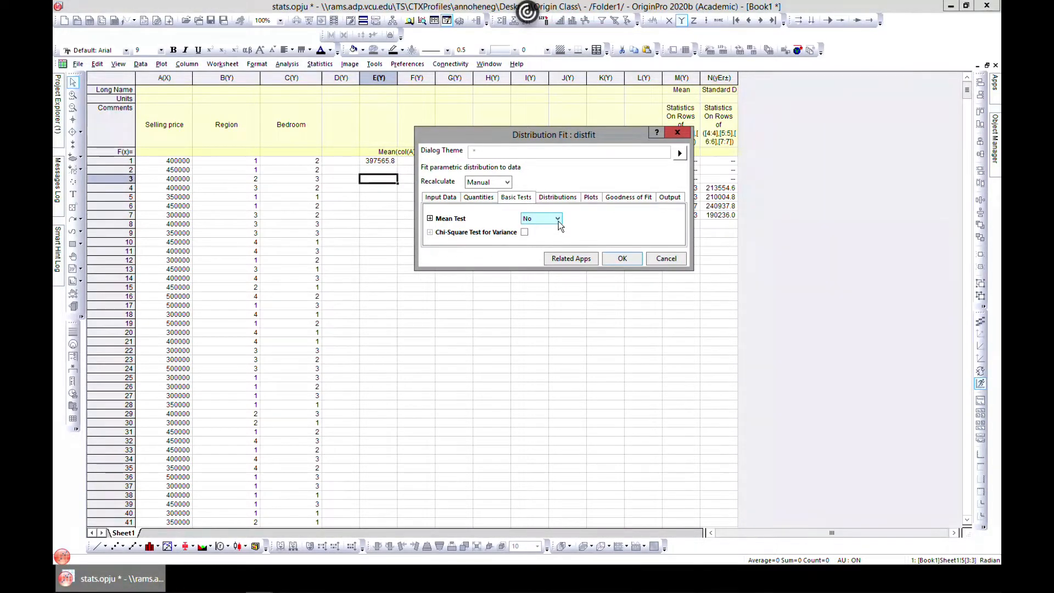
pyautogui.click(557, 218)
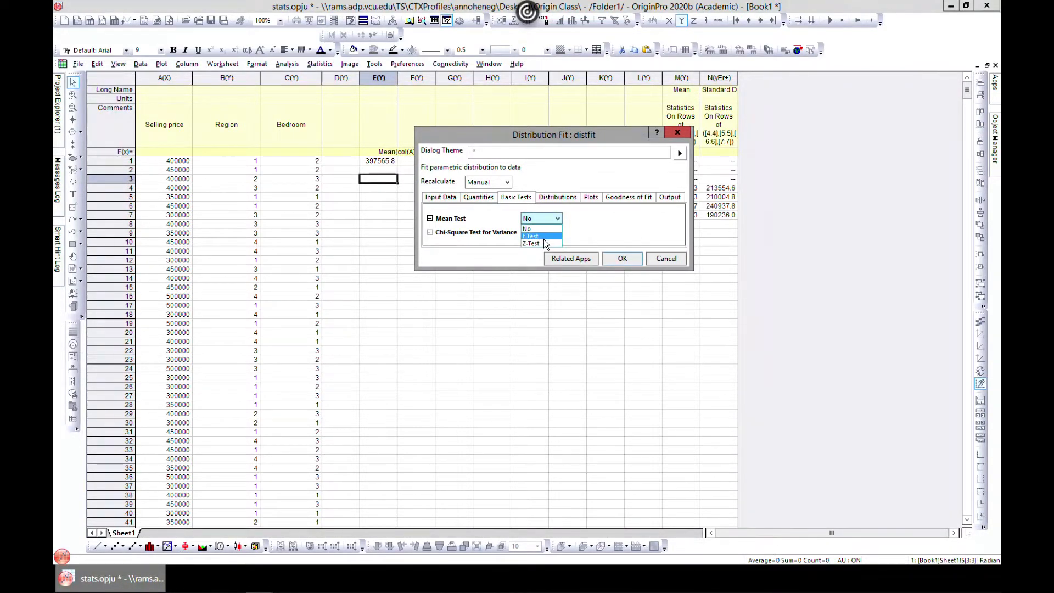
pyautogui.click(531, 236)
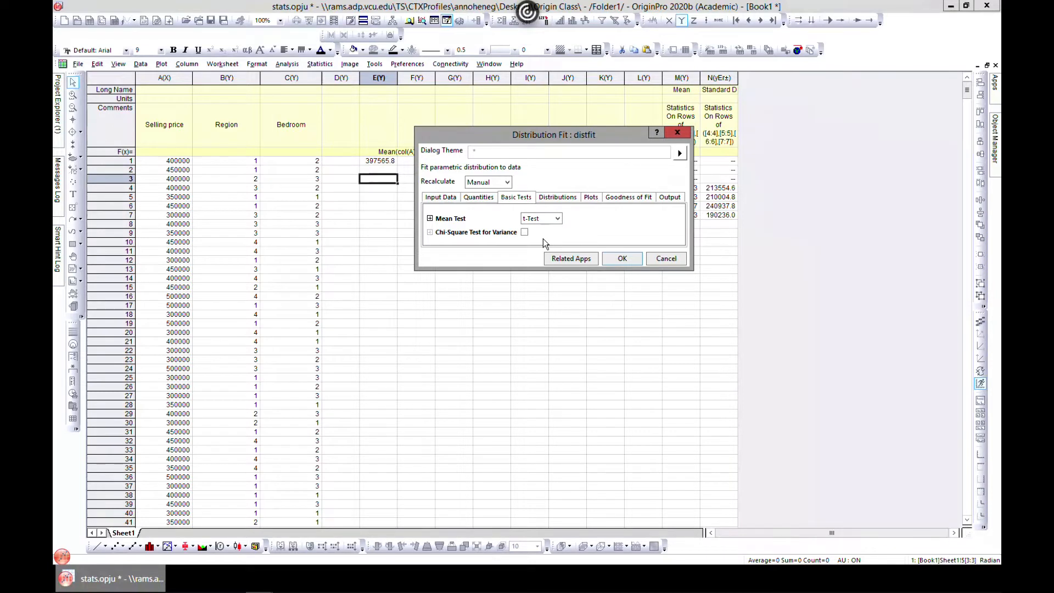
pyautogui.click(555, 218)
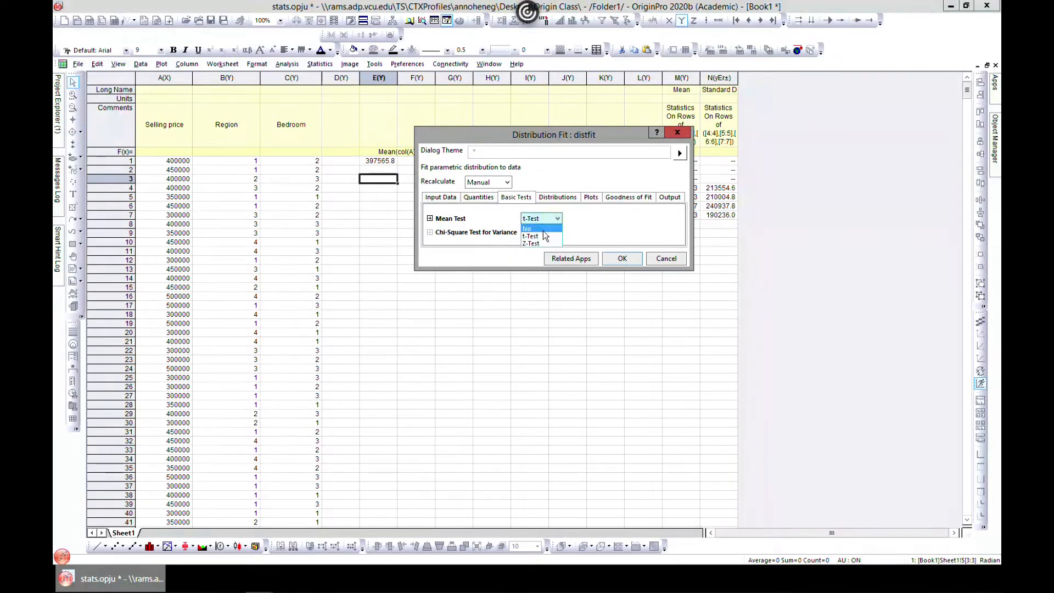
pyautogui.click(531, 228)
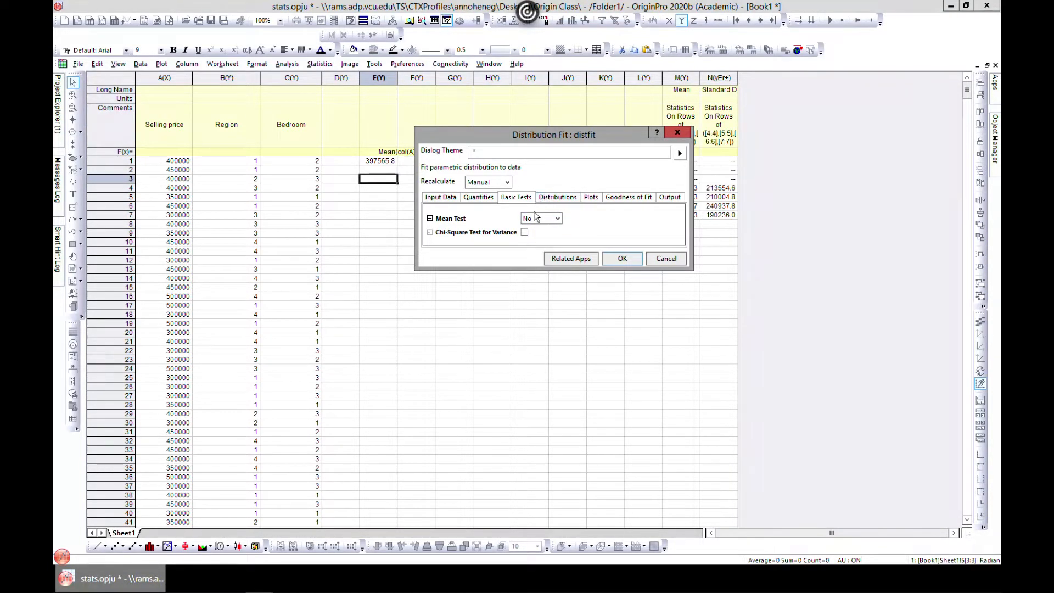
# - Keep the fit on a continuous Normal distribution and view its plot options
pyautogui.click(557, 197)
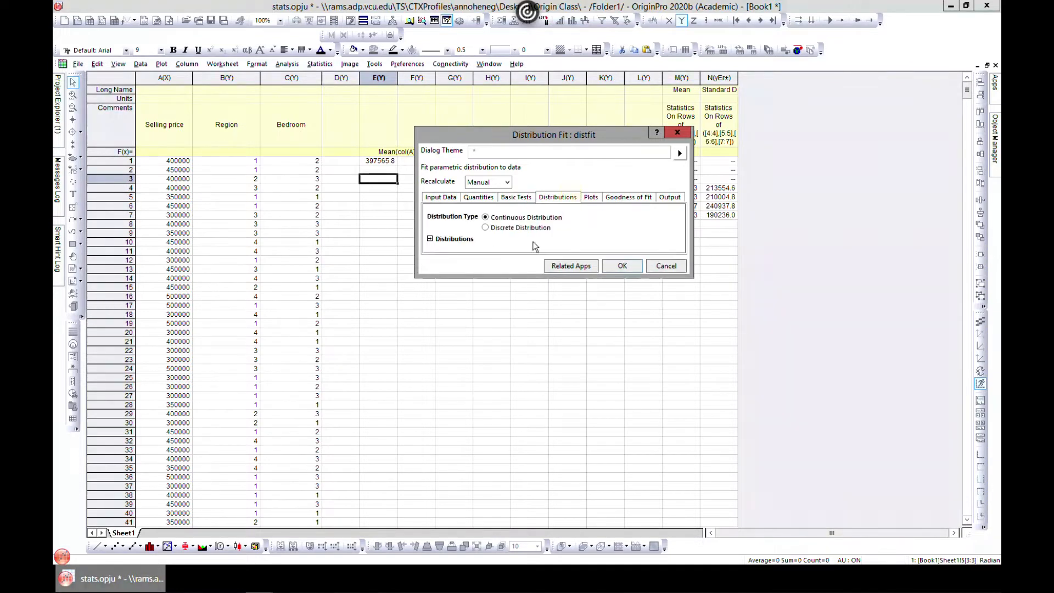
pyautogui.moveTo(456, 223)
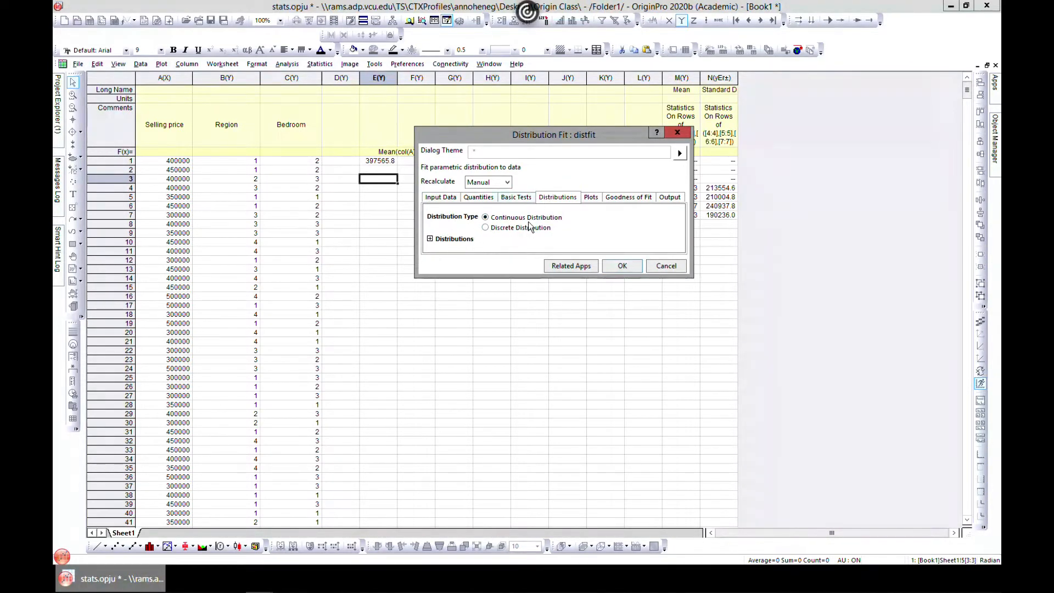
pyautogui.click(485, 227)
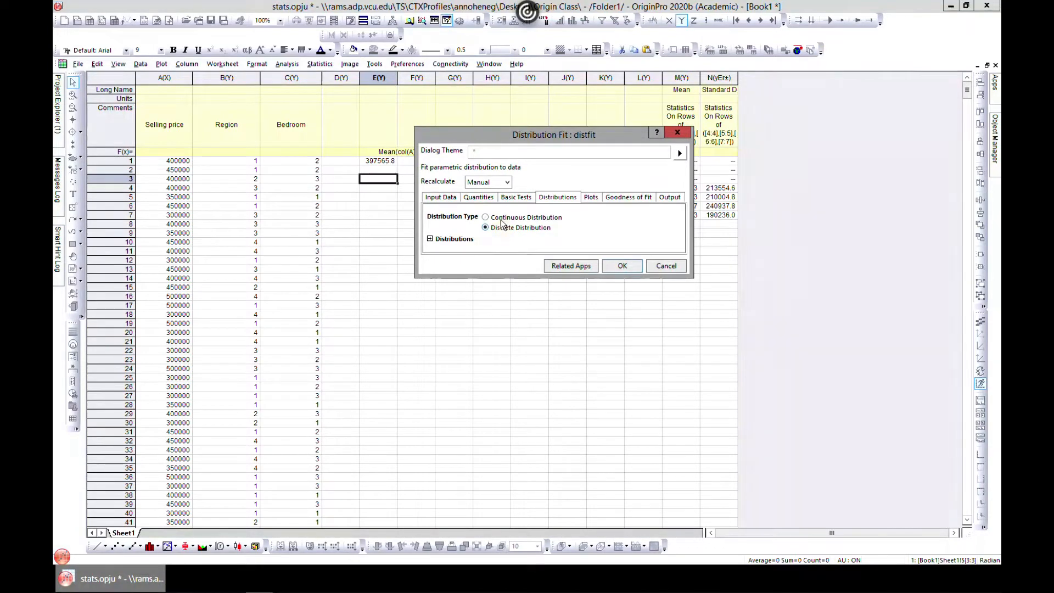
pyautogui.click(485, 218)
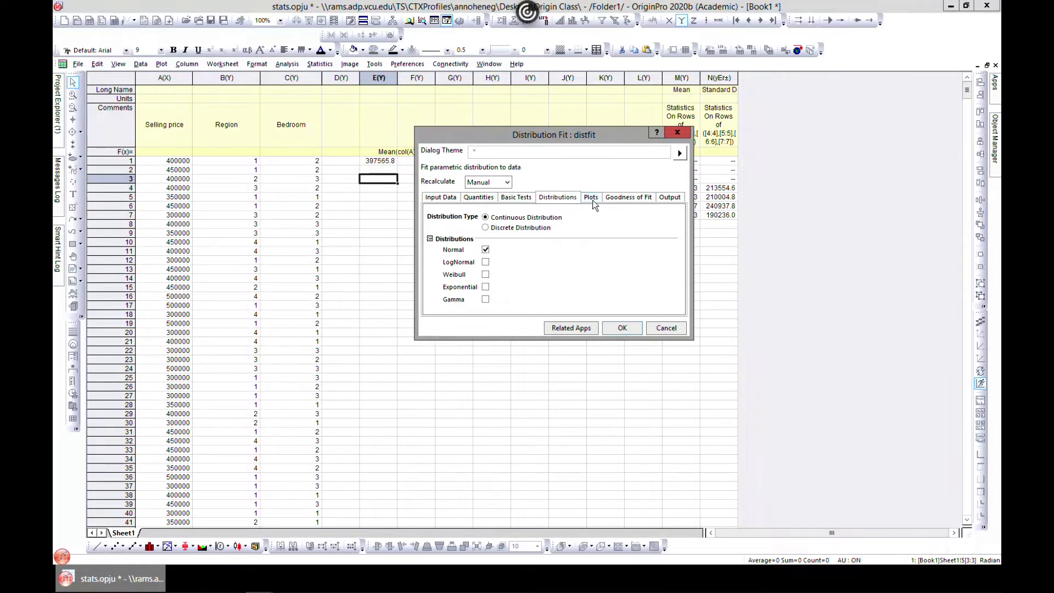
pyautogui.click(589, 197)
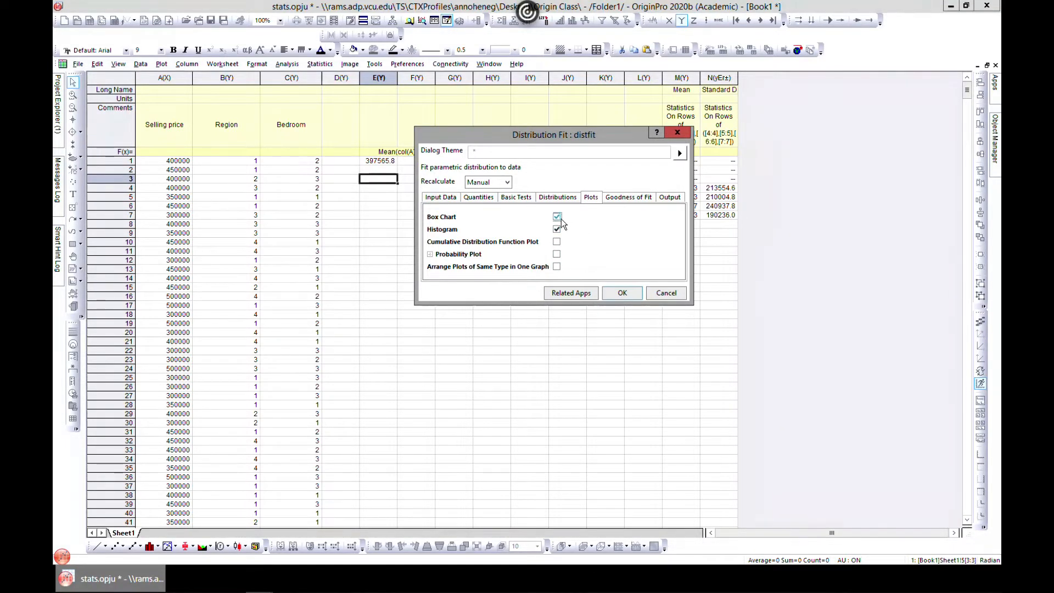
# - Review goodness-of-fit and output settings, then run the fit into a new report sheet
pyautogui.click(628, 197)
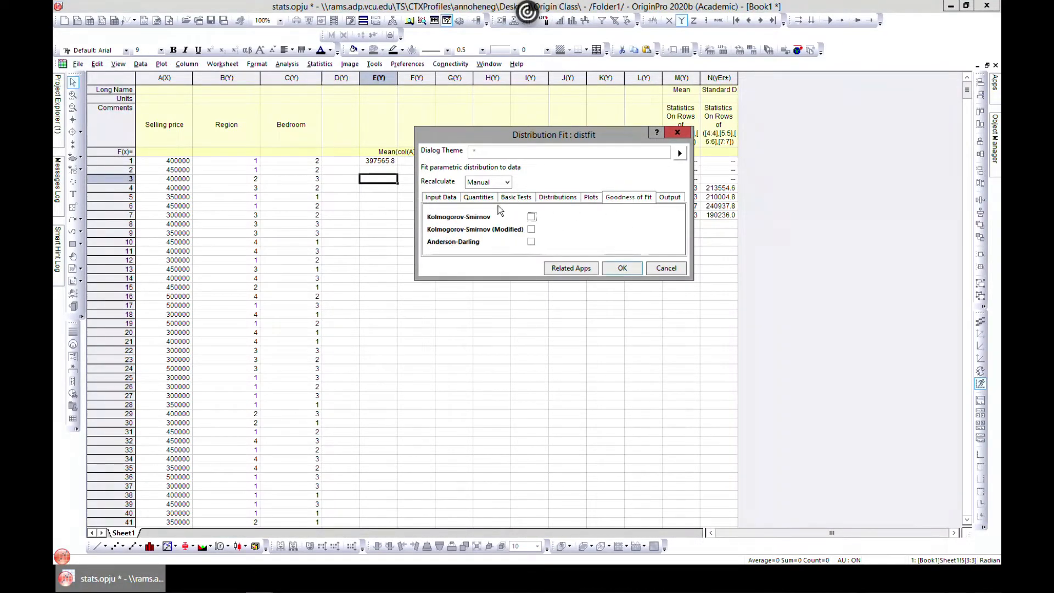
pyautogui.moveTo(467, 267)
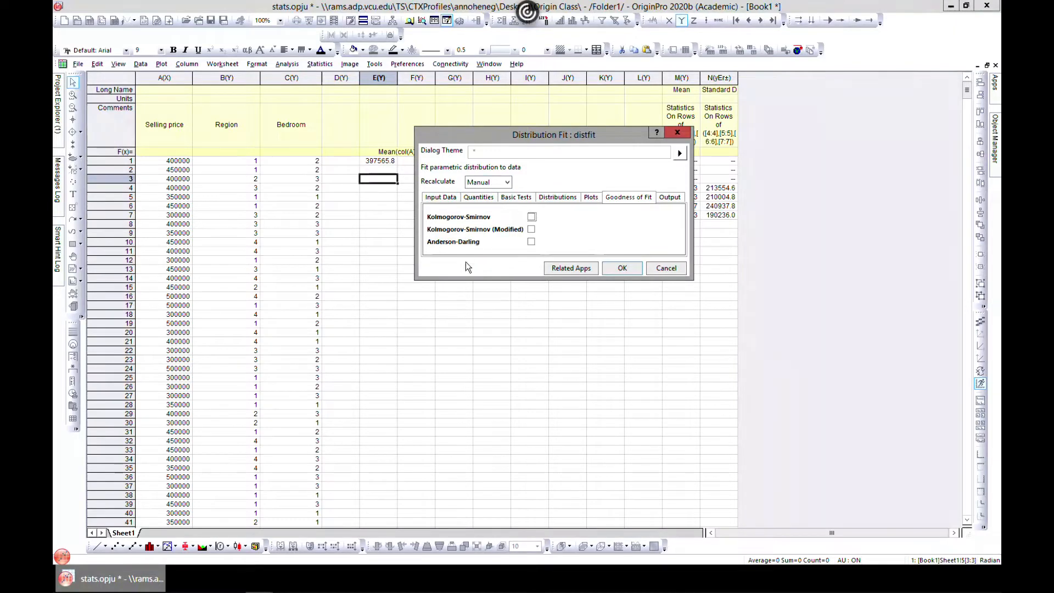
pyautogui.moveTo(499, 267)
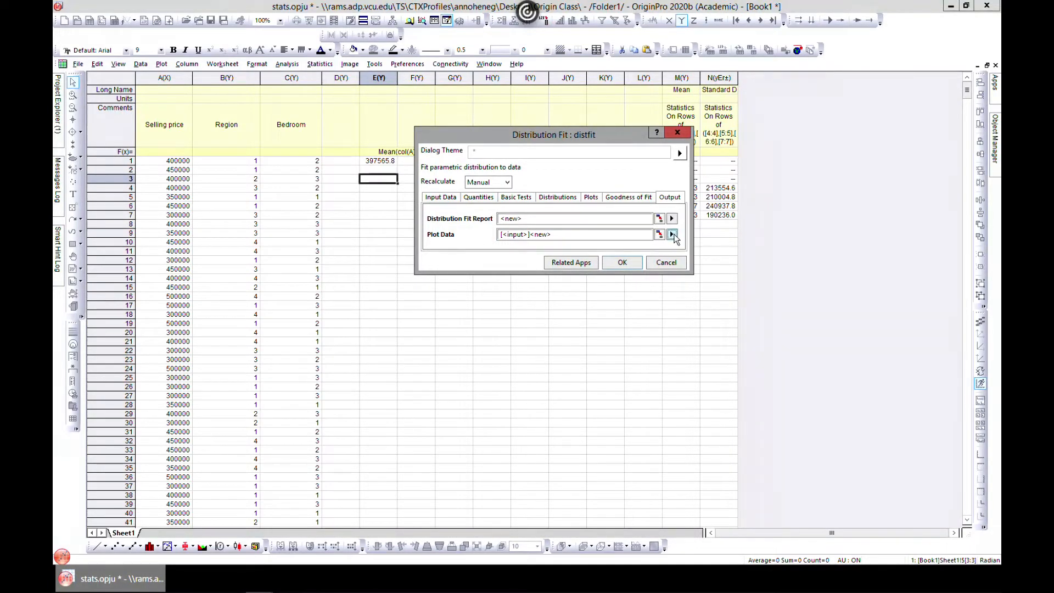
pyautogui.click(671, 234)
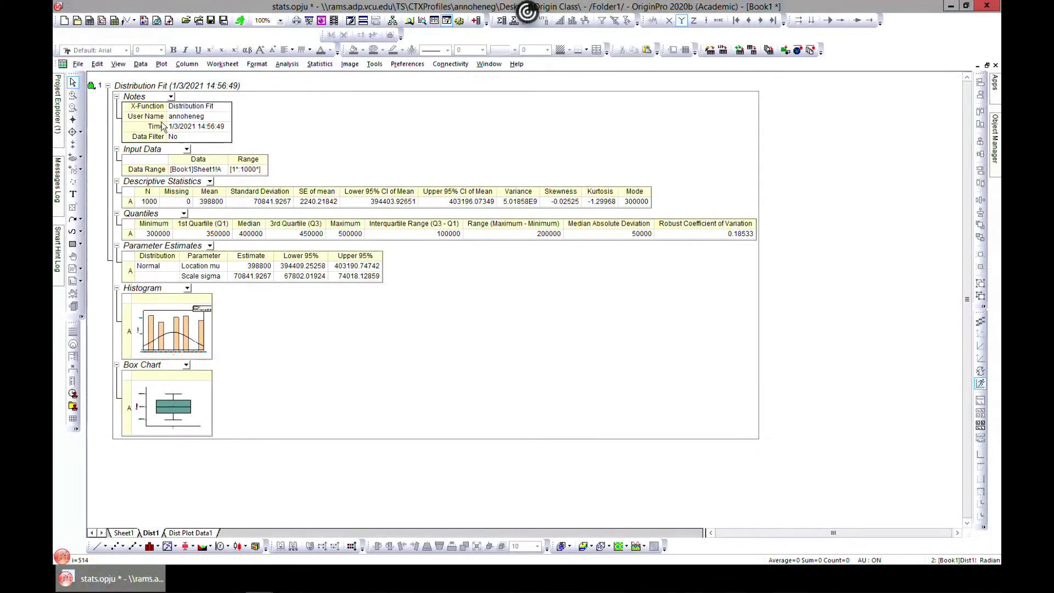
pyautogui.moveTo(107, 225)
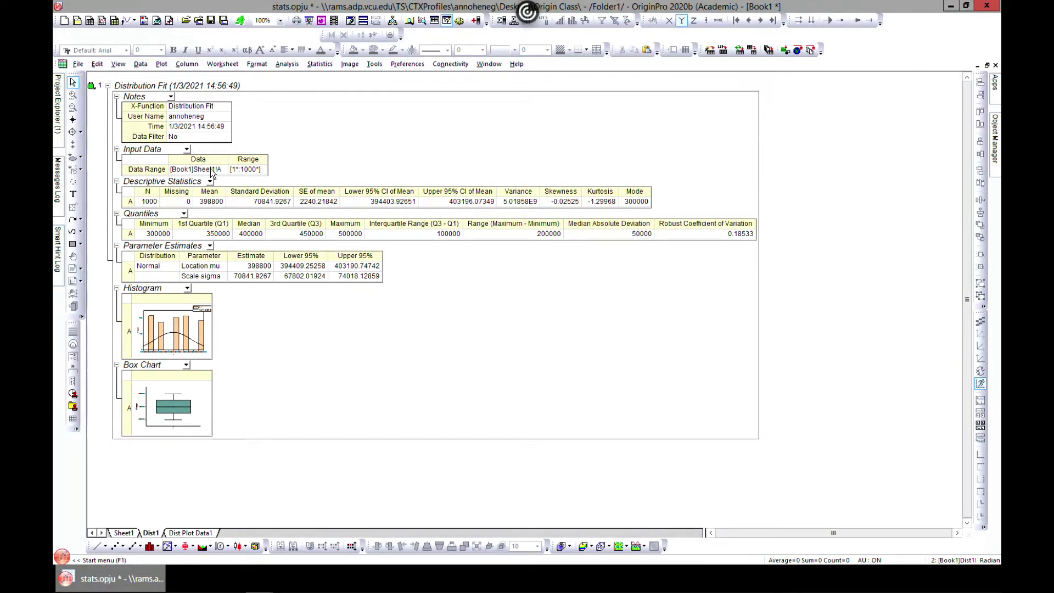
pyautogui.moveTo(130, 233)
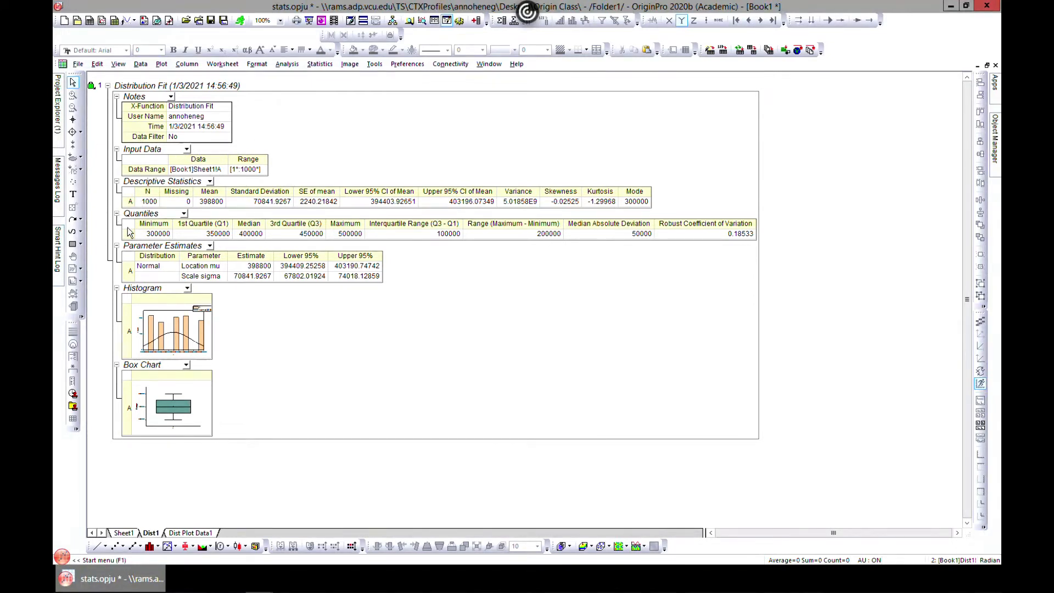
pyautogui.moveTo(191, 243)
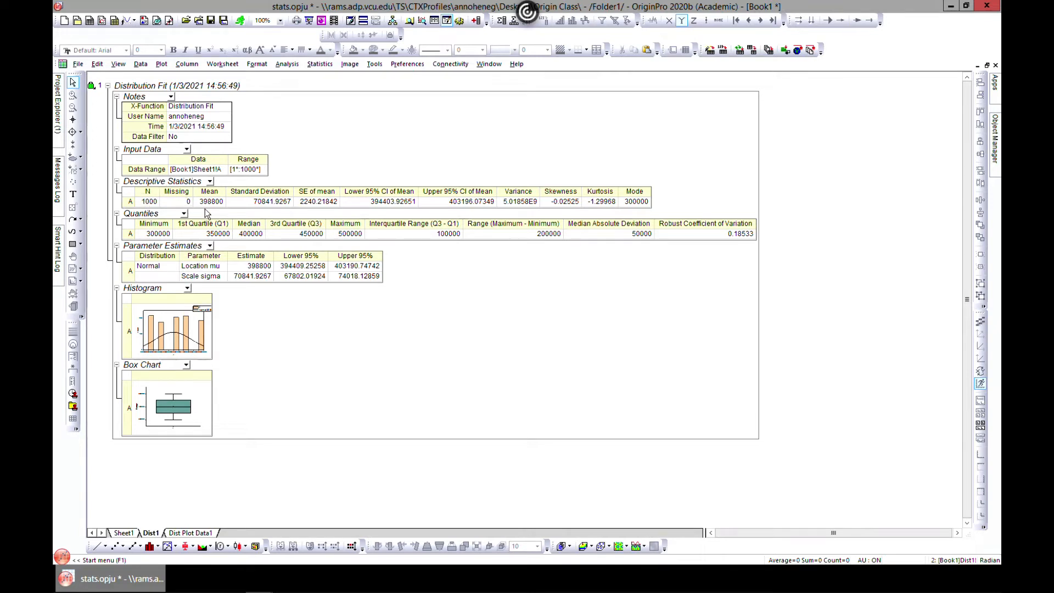
pyautogui.moveTo(415, 210)
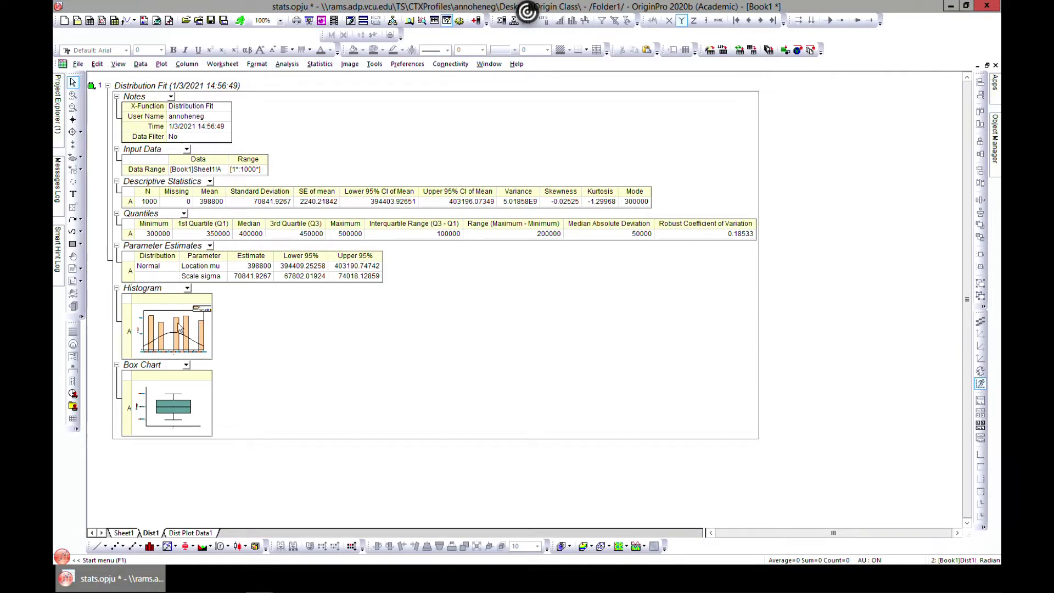
pyautogui.click(171, 330)
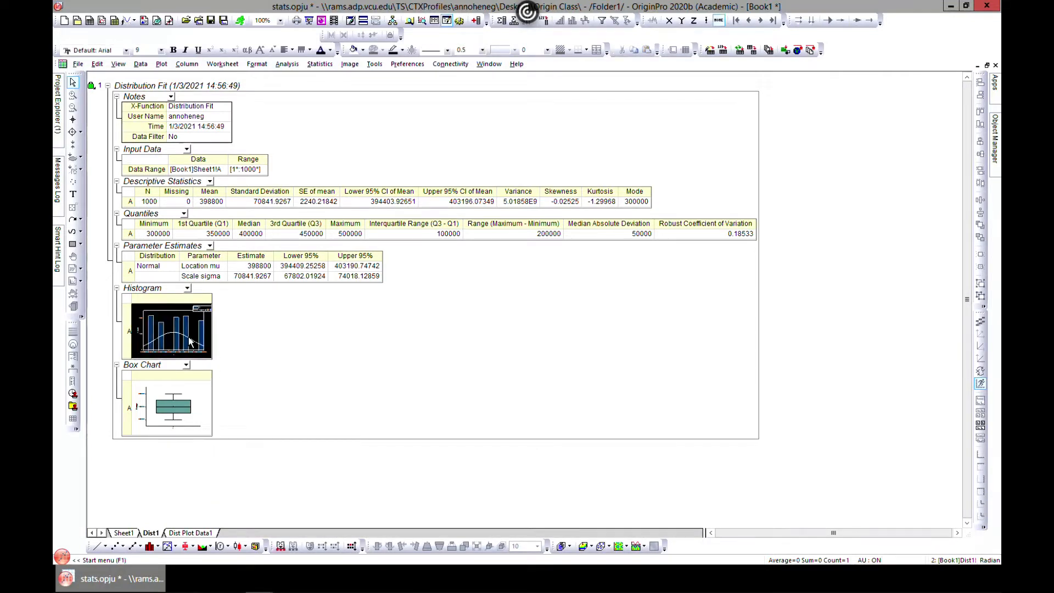
pyautogui.doubleClick(170, 330)
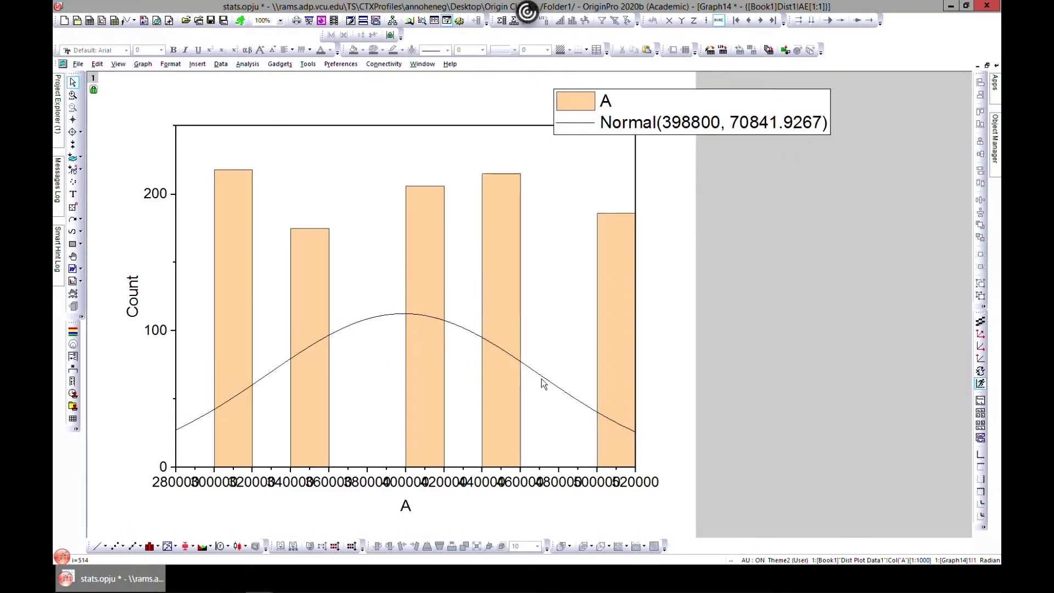
pyautogui.moveTo(584, 392)
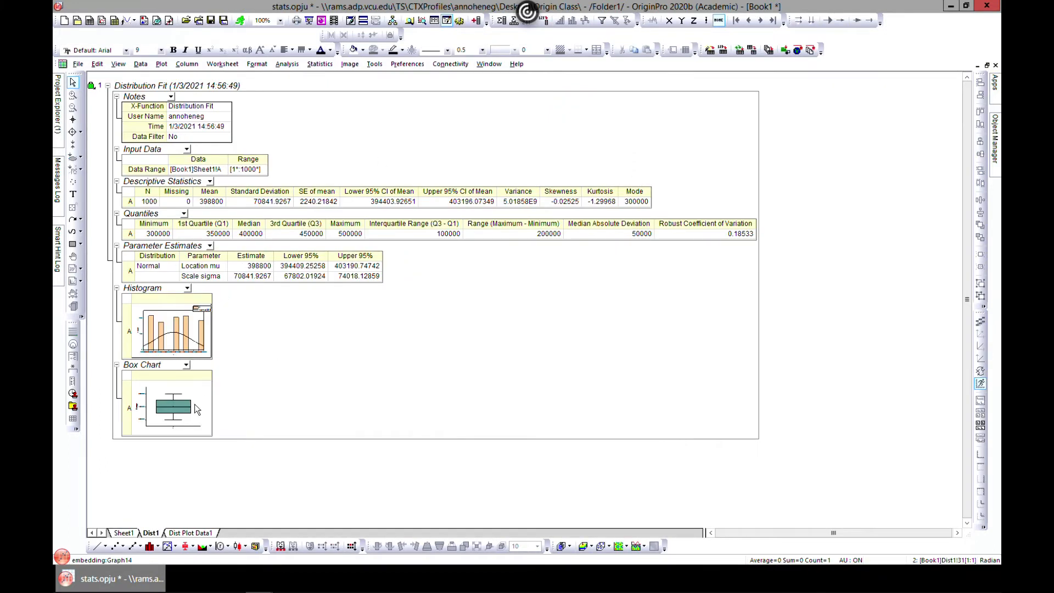
pyautogui.doubleClick(174, 407)
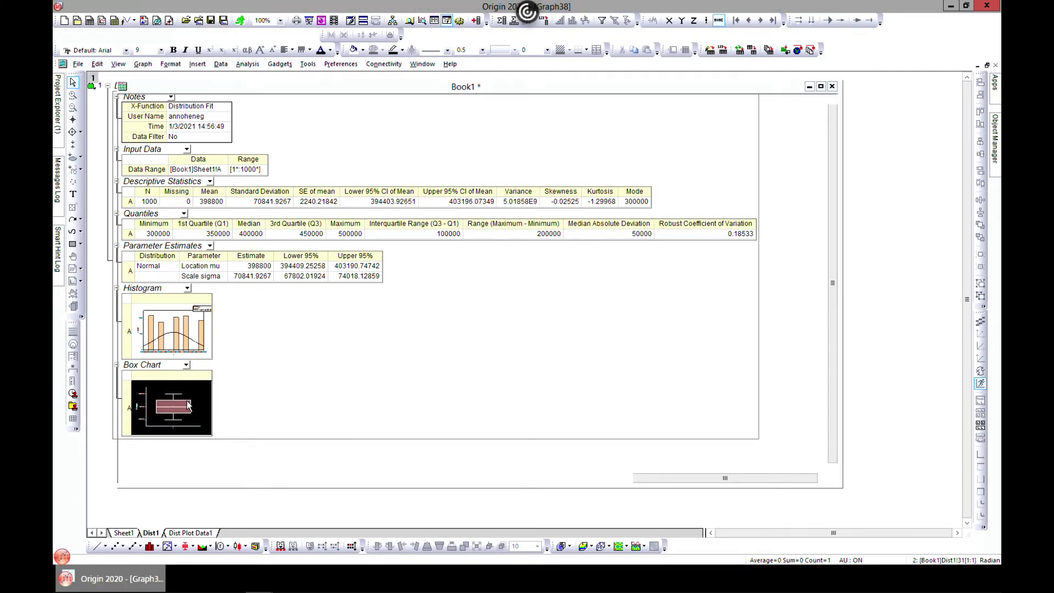
pyautogui.doubleClick(170, 407)
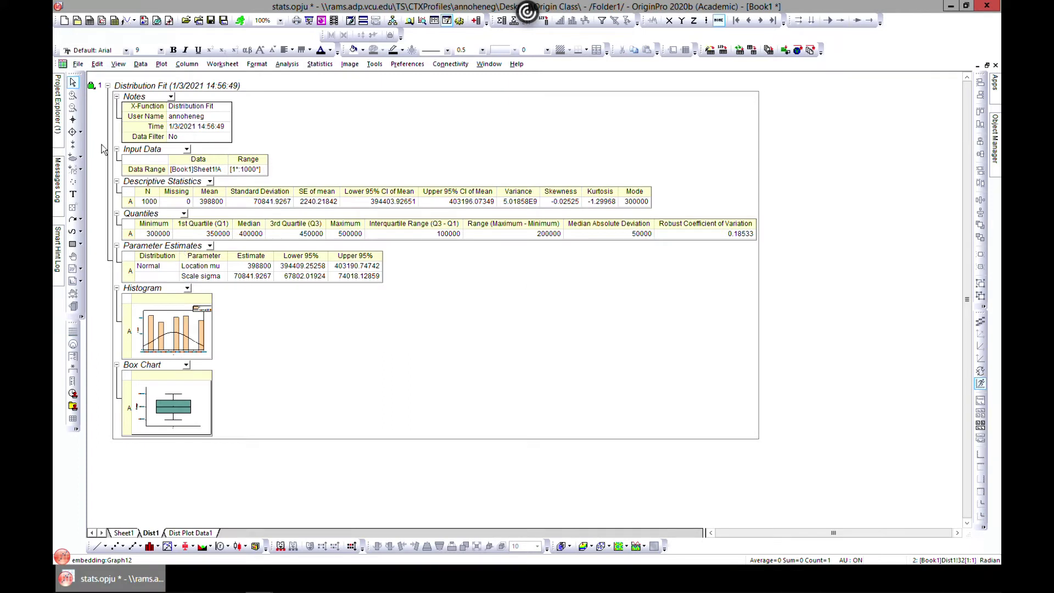
# - Reopen the Distribution Fit dialog from the report's Change Parameters option
pyautogui.rightClick(91, 85)
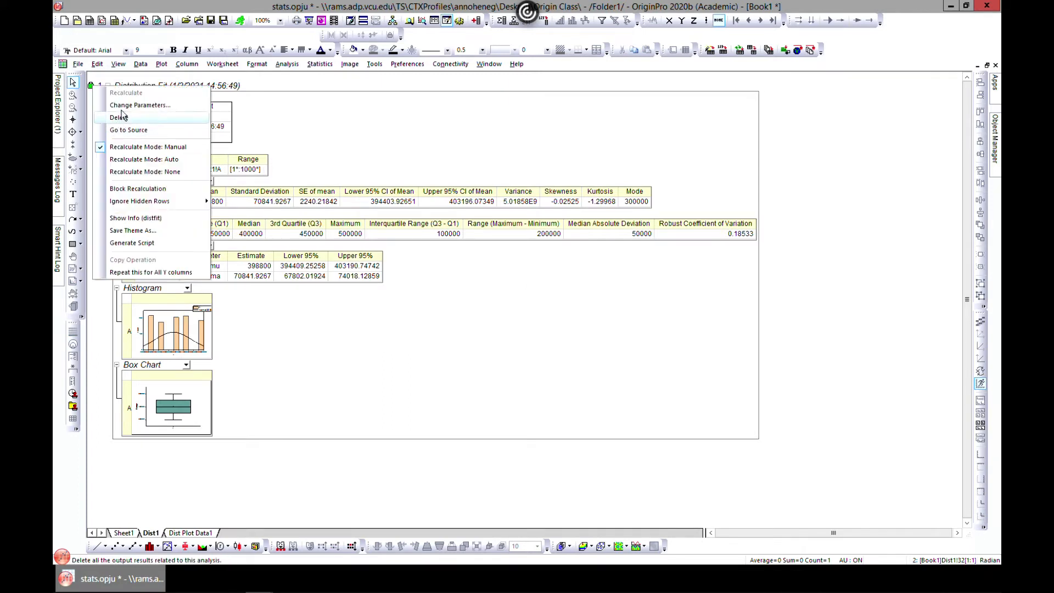
pyautogui.click(140, 105)
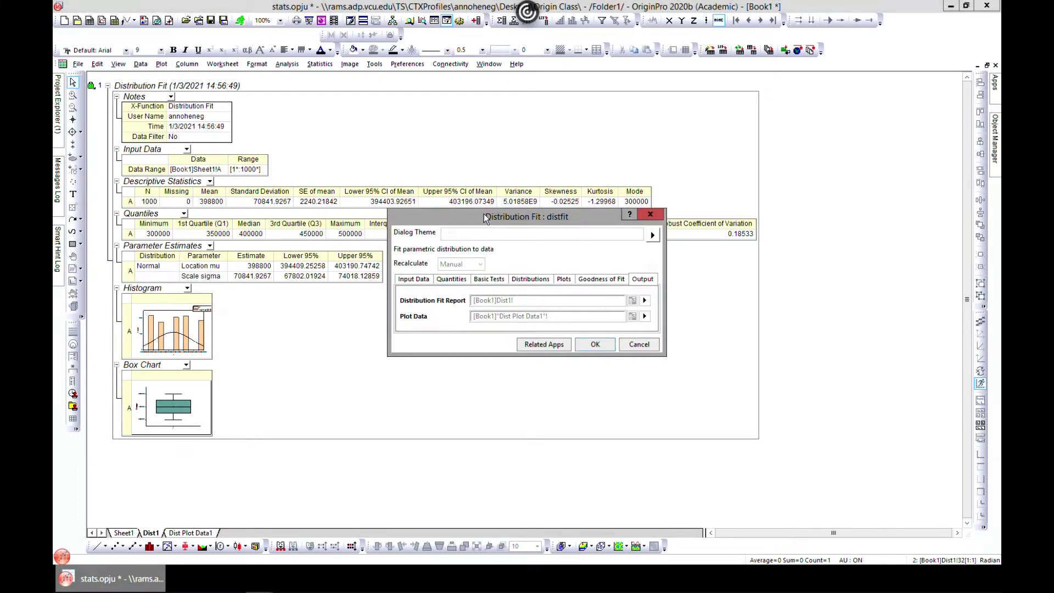
pyautogui.moveTo(526, 217); pyautogui.dragTo(515, 168)
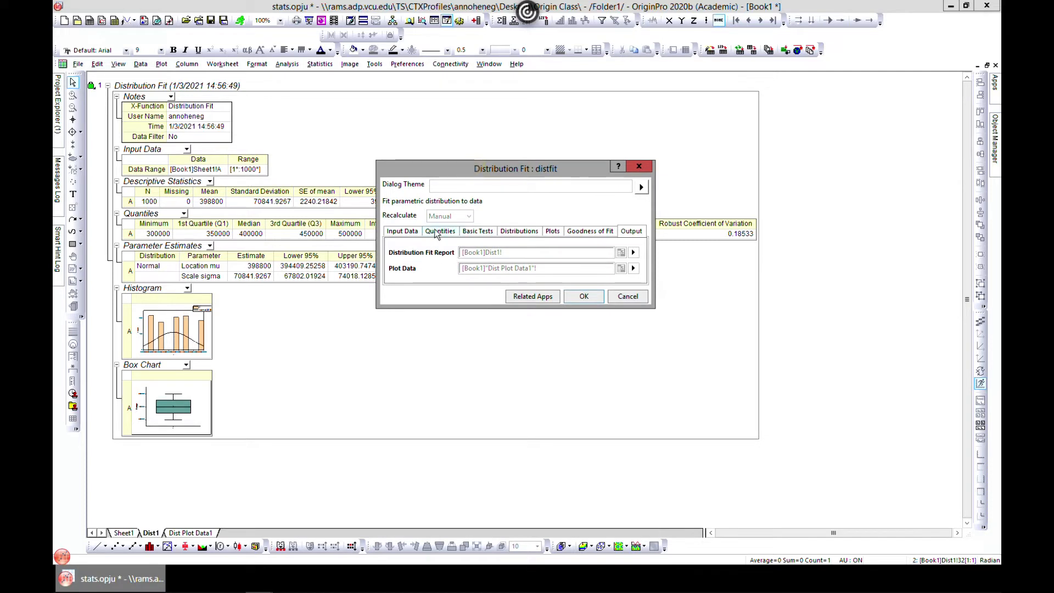
pyautogui.click(402, 231)
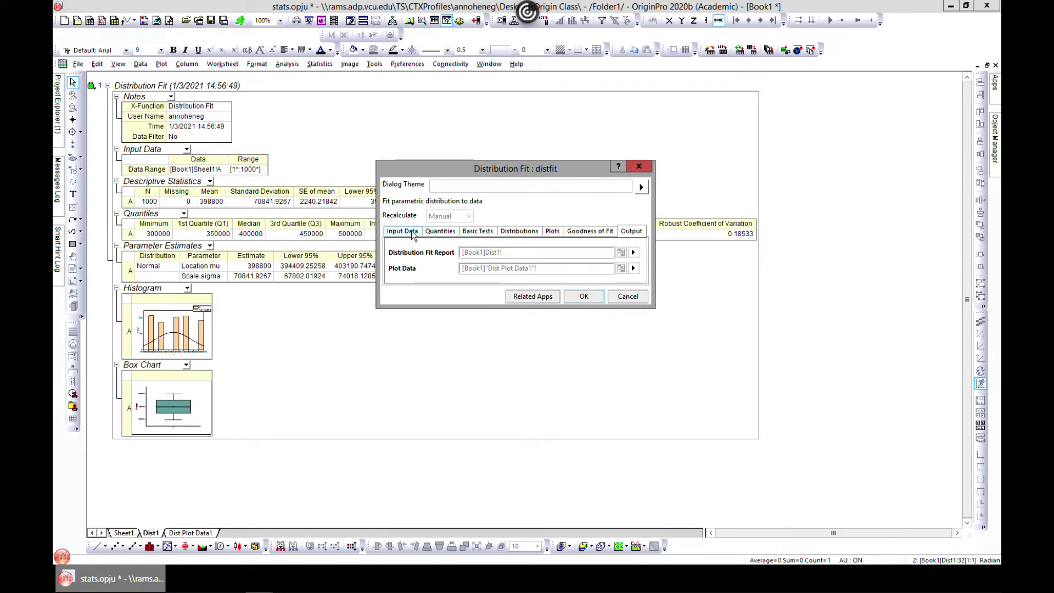
# - Set the fit's input data to columns A, B and C via the column picker
pyautogui.click(633, 255)
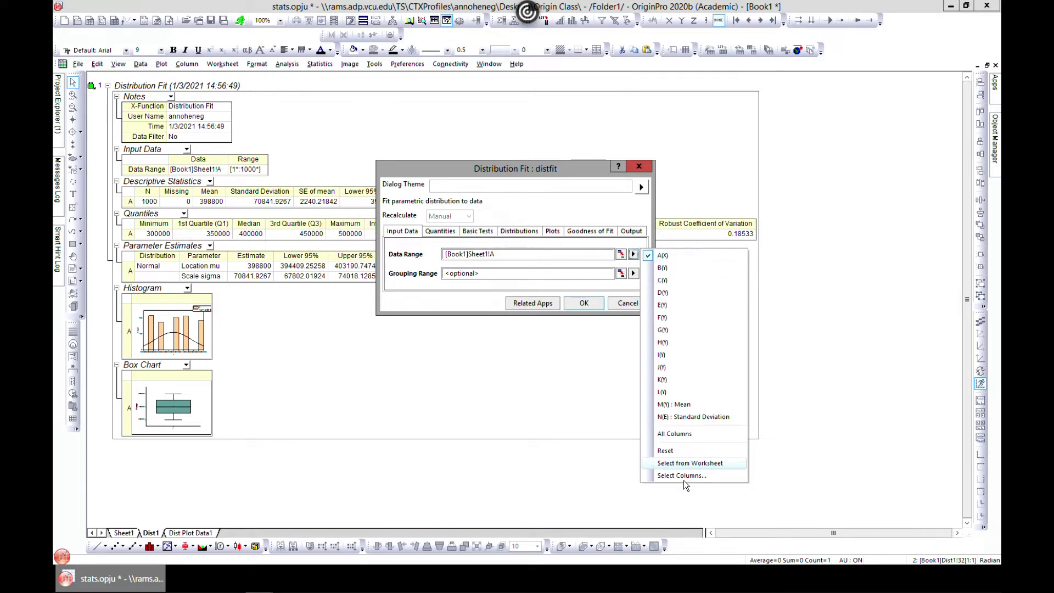
pyautogui.click(681, 475)
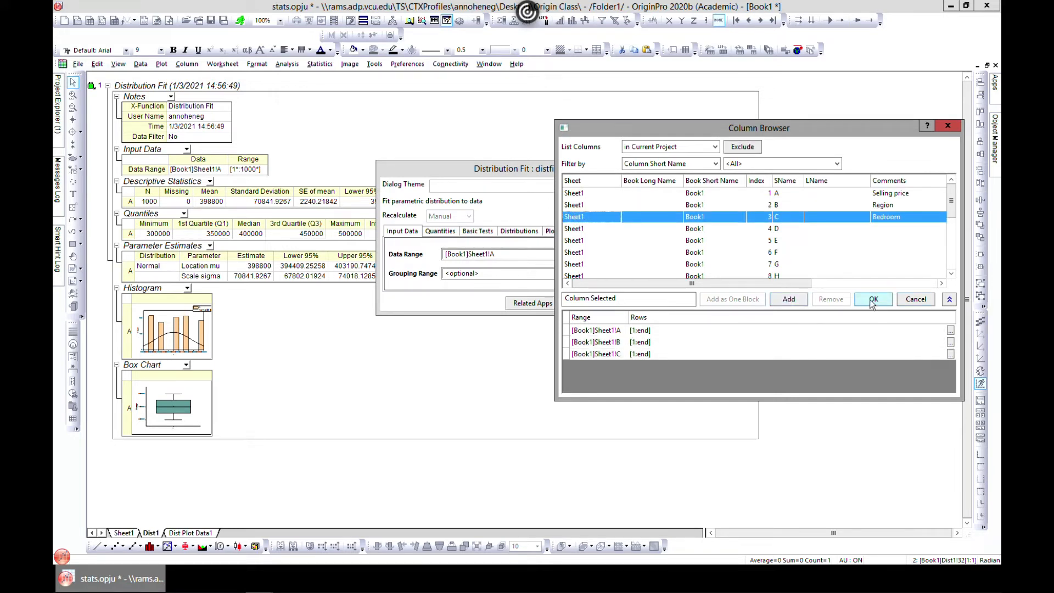
pyautogui.click(873, 300)
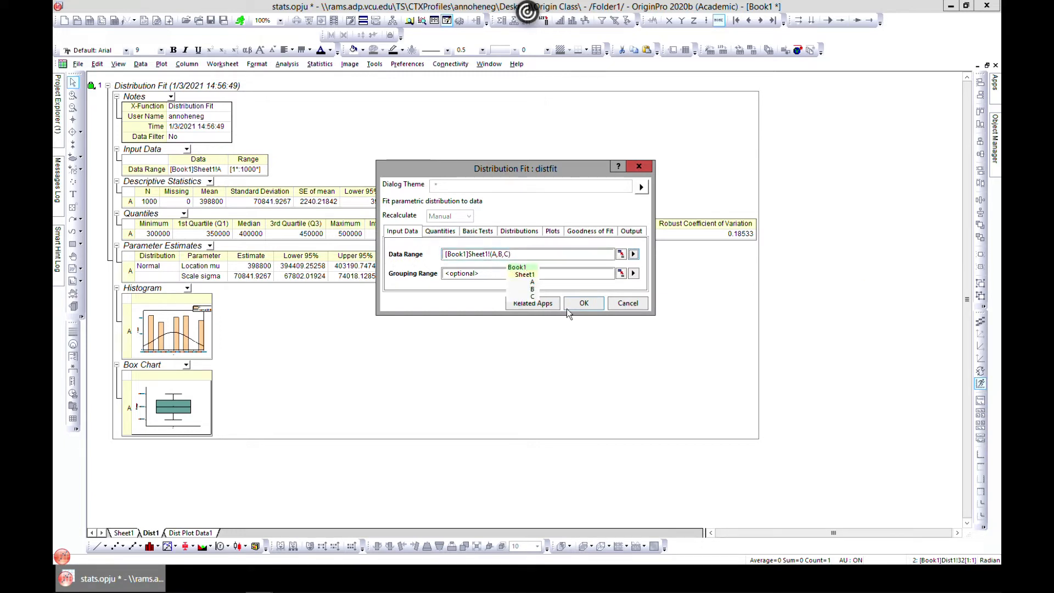
# - Set the mean test to a t-Test and fit a discrete Poisson distribution
pyautogui.click(439, 231)
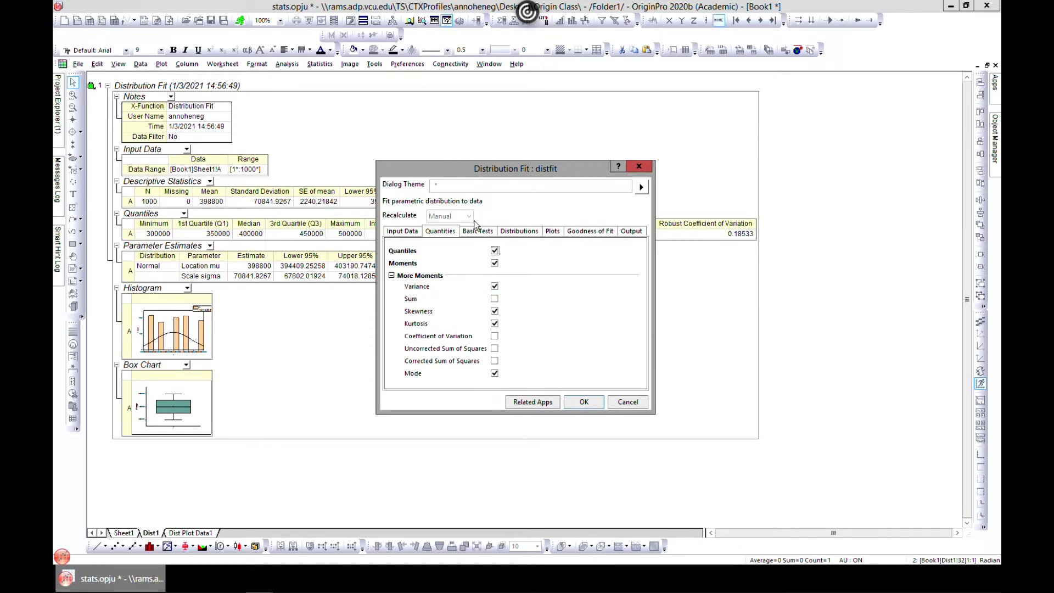
pyautogui.click(478, 231)
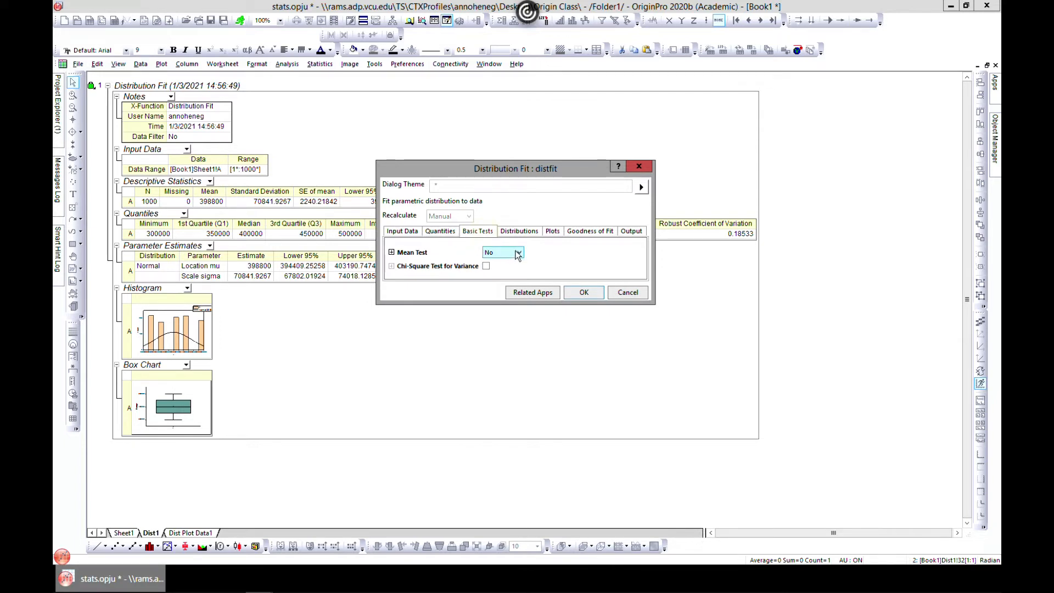
pyautogui.click(502, 252)
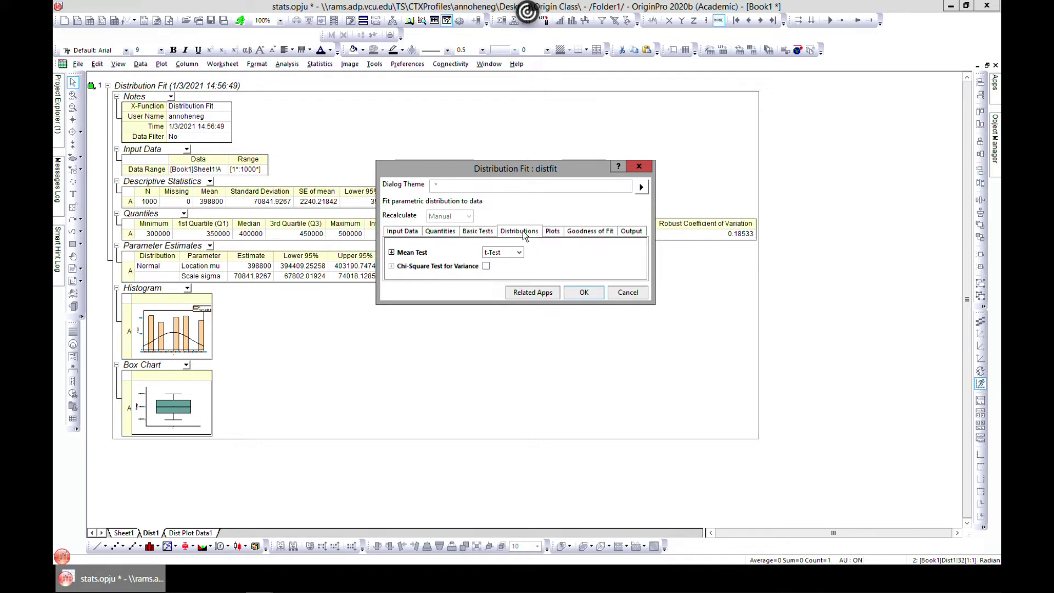
pyautogui.click(519, 231)
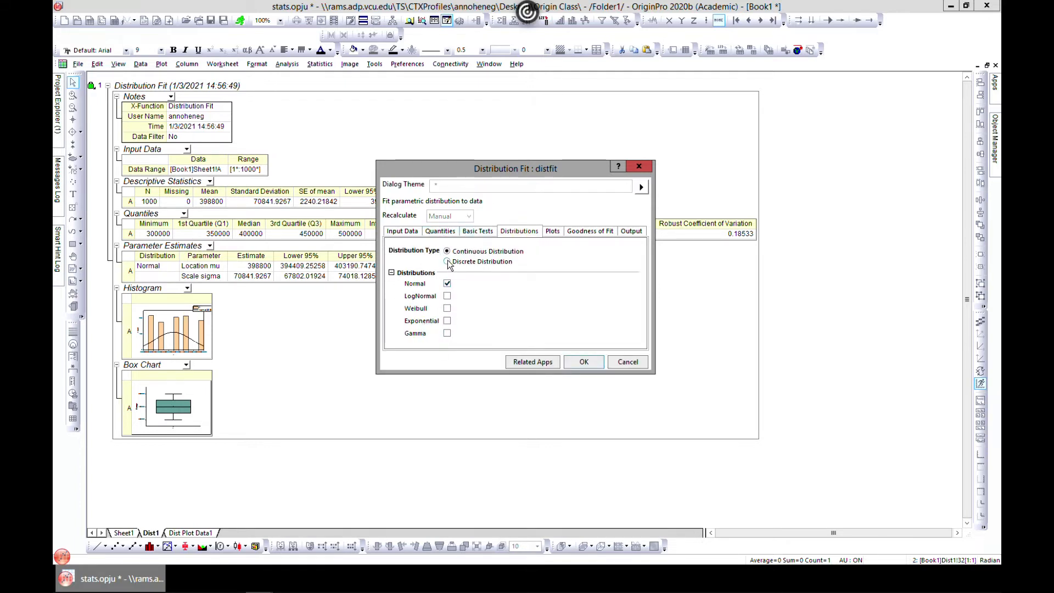
pyautogui.click(446, 262)
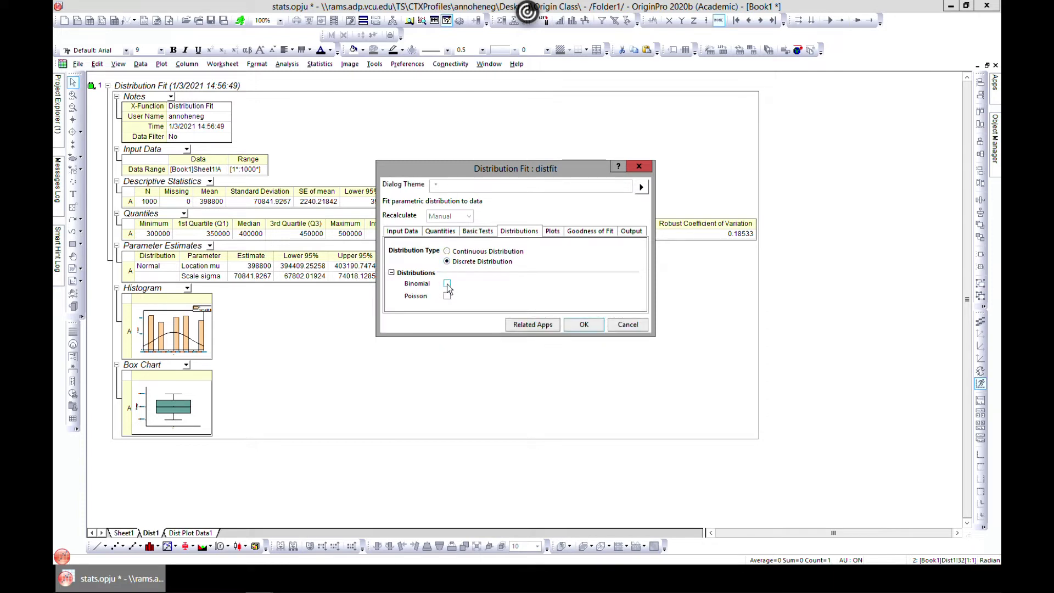
pyautogui.click(447, 296)
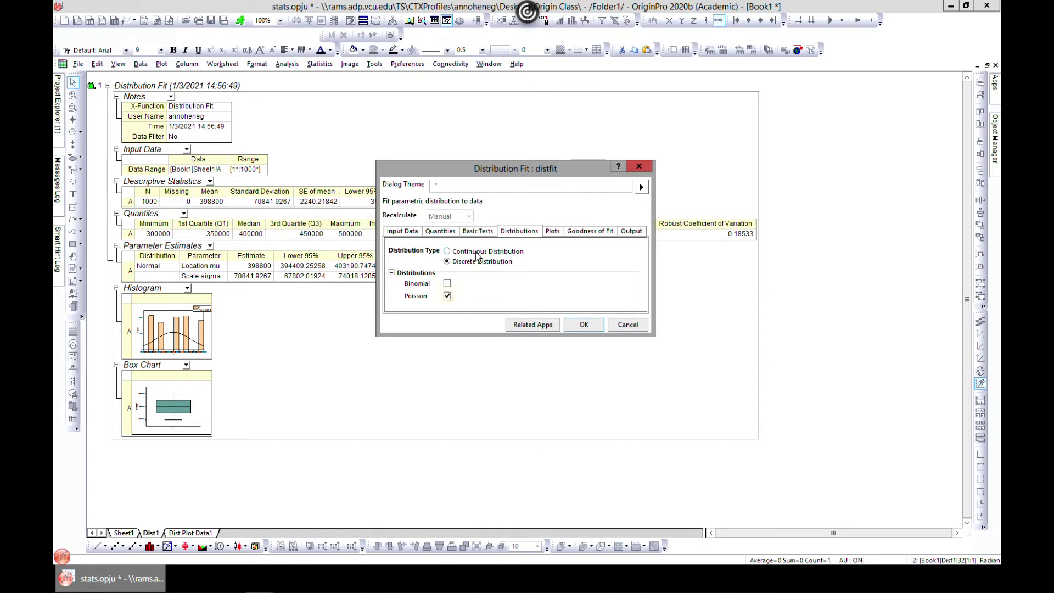
# - Turn on the Kolmogorov-Smirnov goodness-of-fit test
pyautogui.click(589, 231)
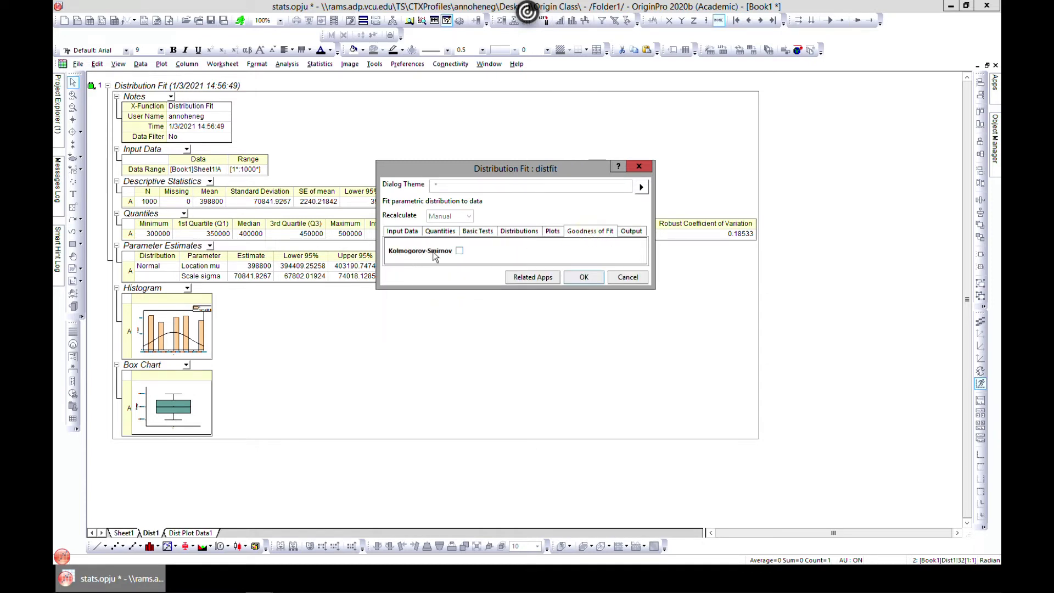
pyautogui.click(460, 250)
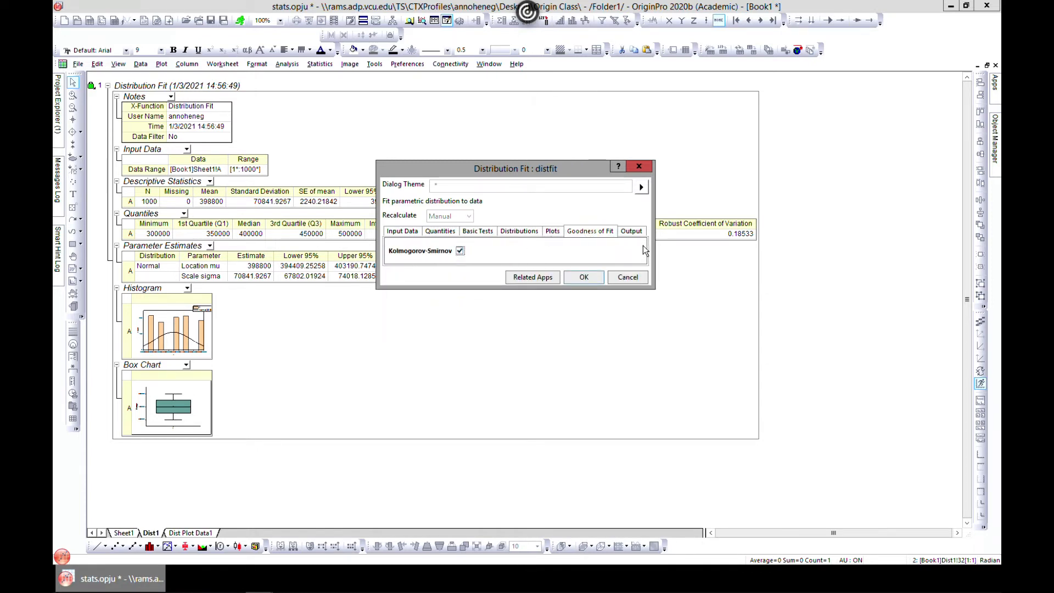
pyautogui.click(631, 231)
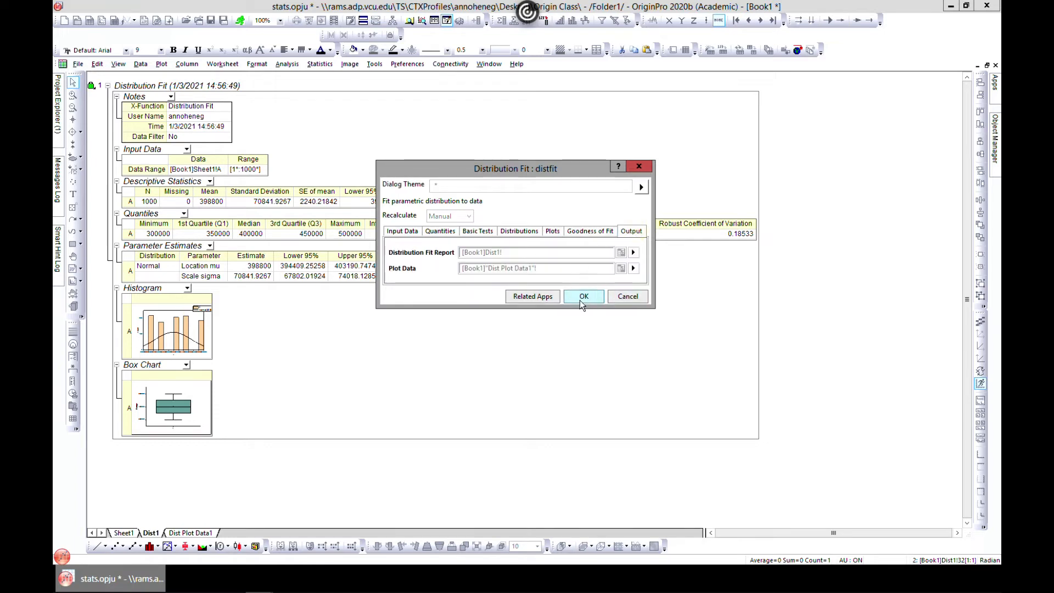
# - Re-run the fit, scroll the updated report, and open column B's histogram
pyautogui.click(583, 296)
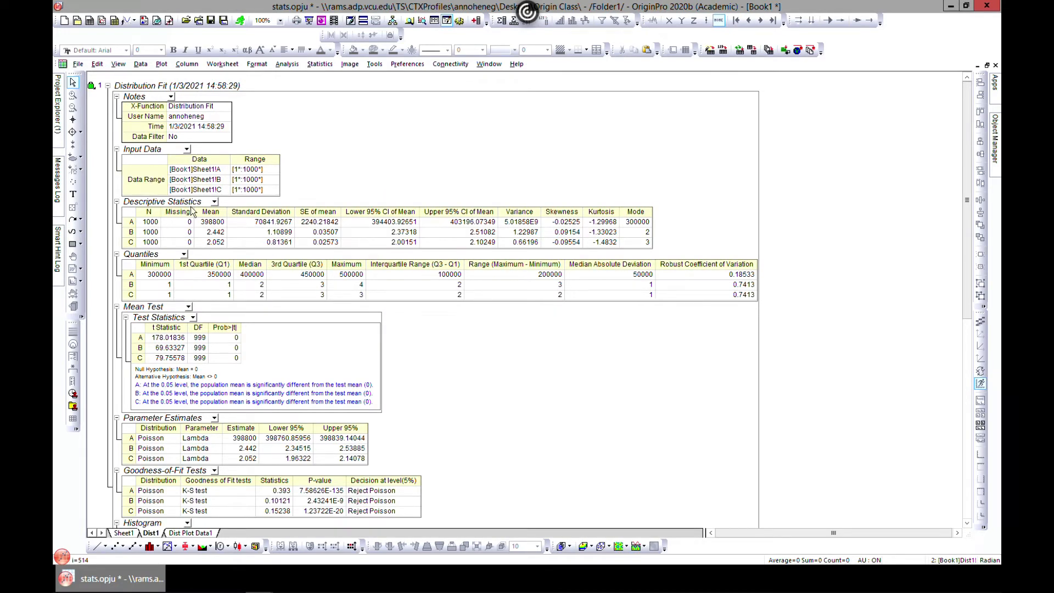
pyautogui.moveTo(146, 228)
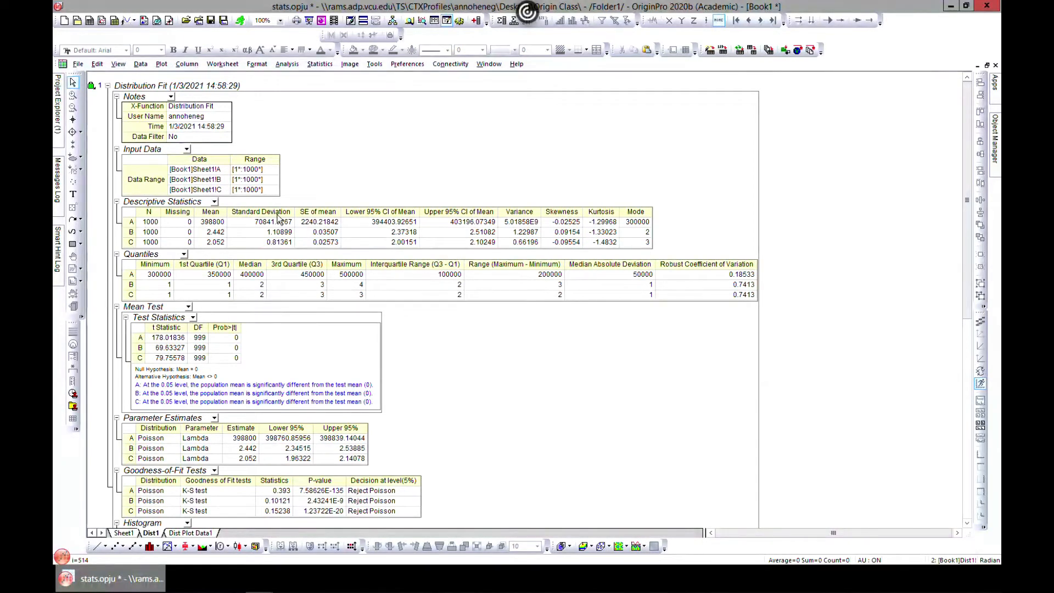
pyautogui.moveTo(162, 257)
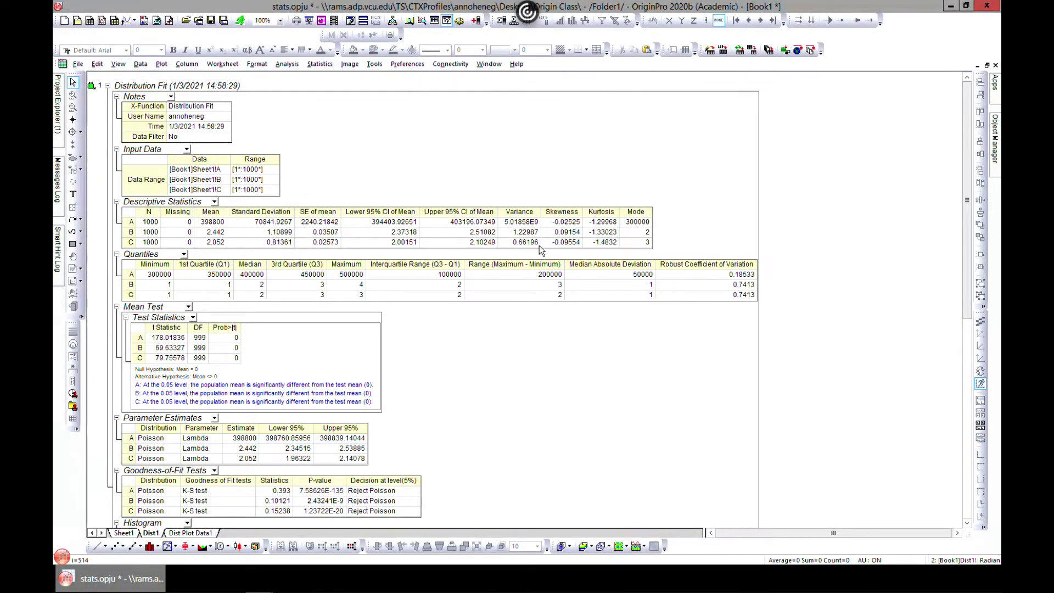
pyautogui.moveTo(362, 194)
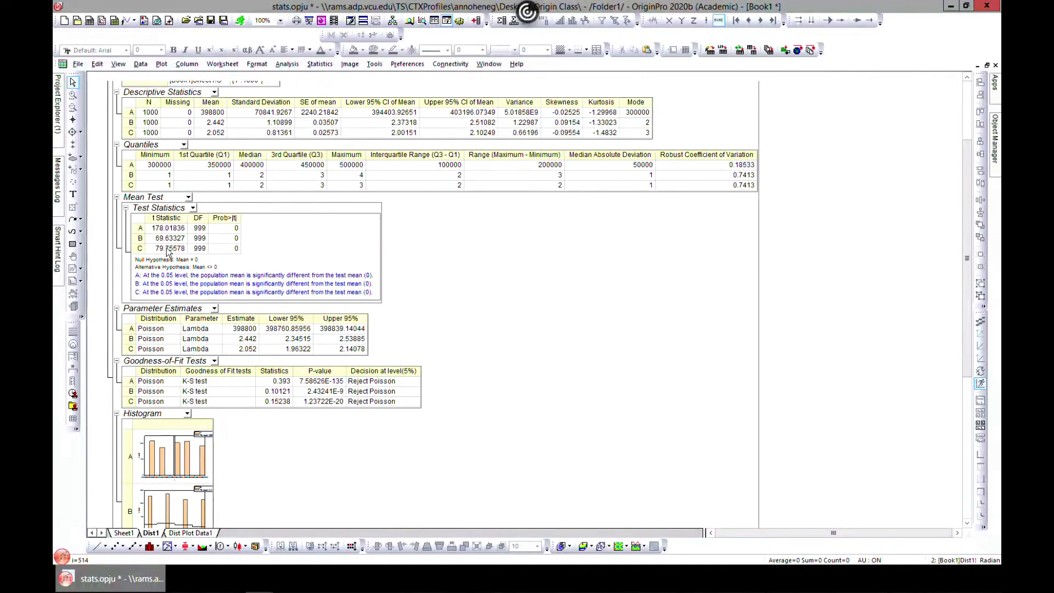
pyautogui.scroll(-3)
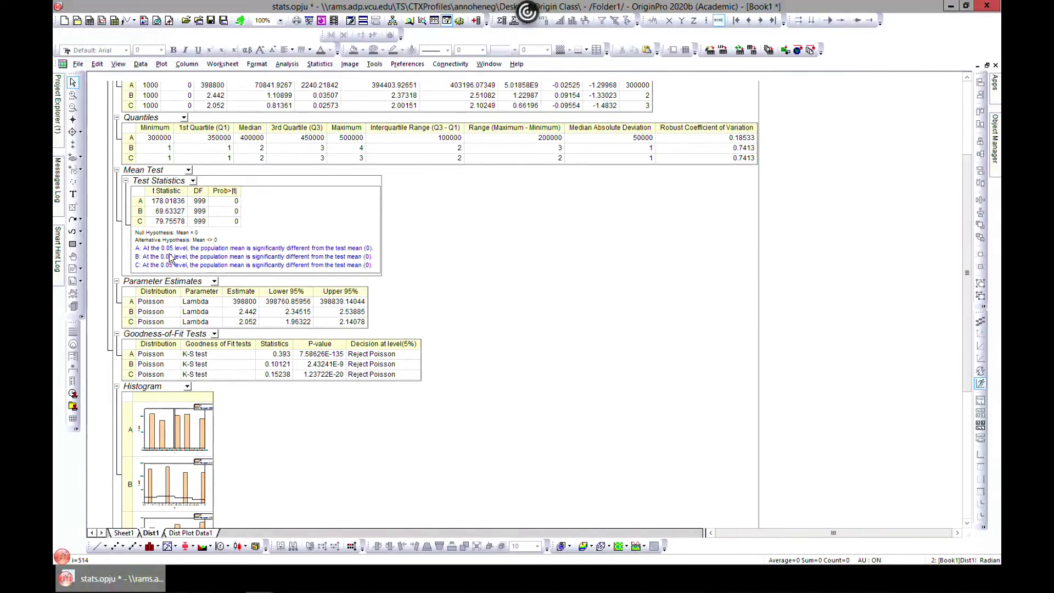
pyautogui.moveTo(243, 260)
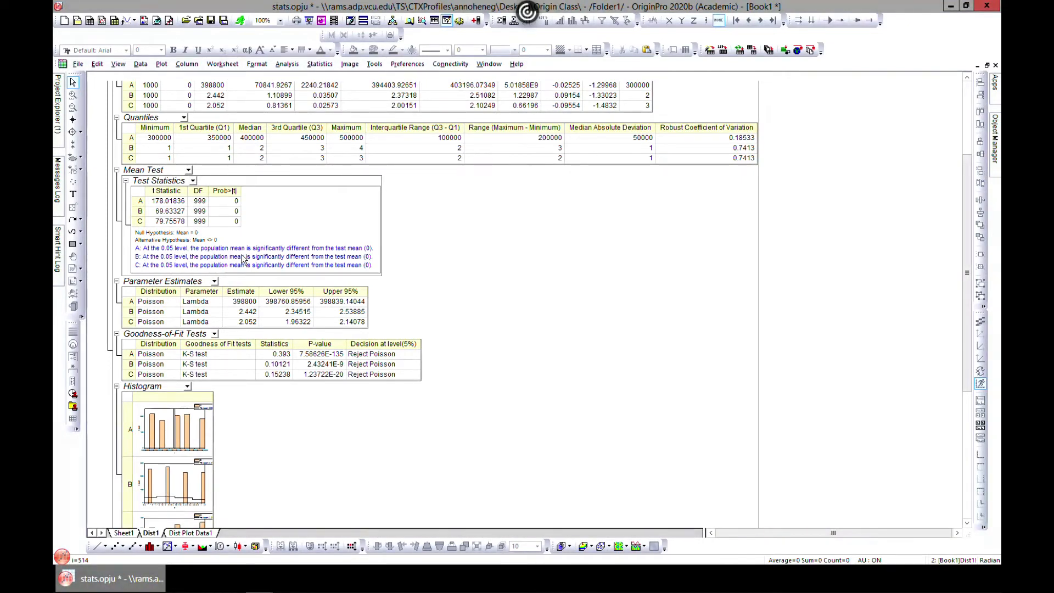
pyautogui.moveTo(319, 252)
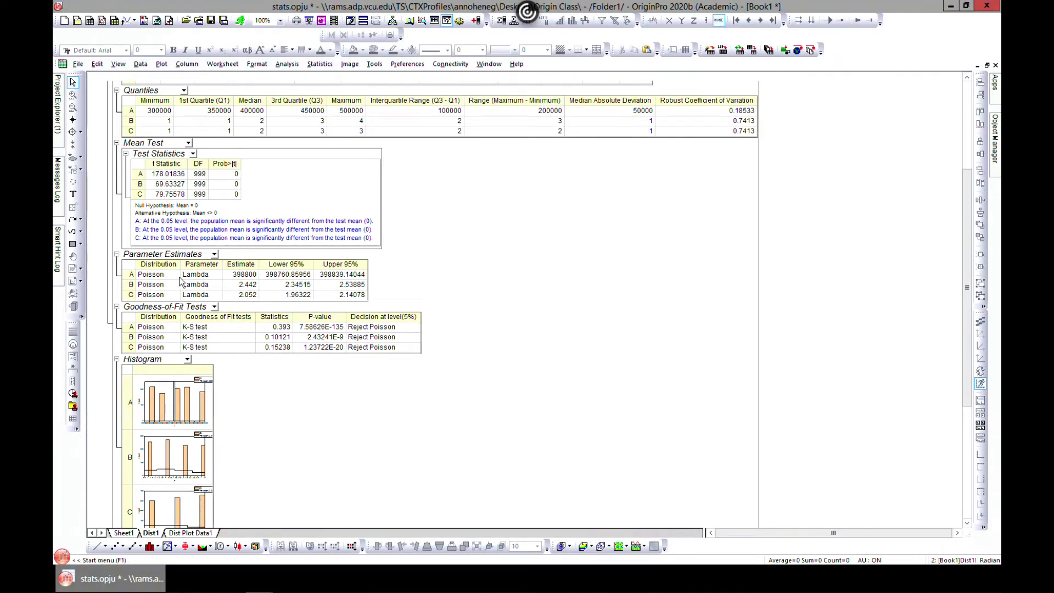
pyautogui.scroll(-3)
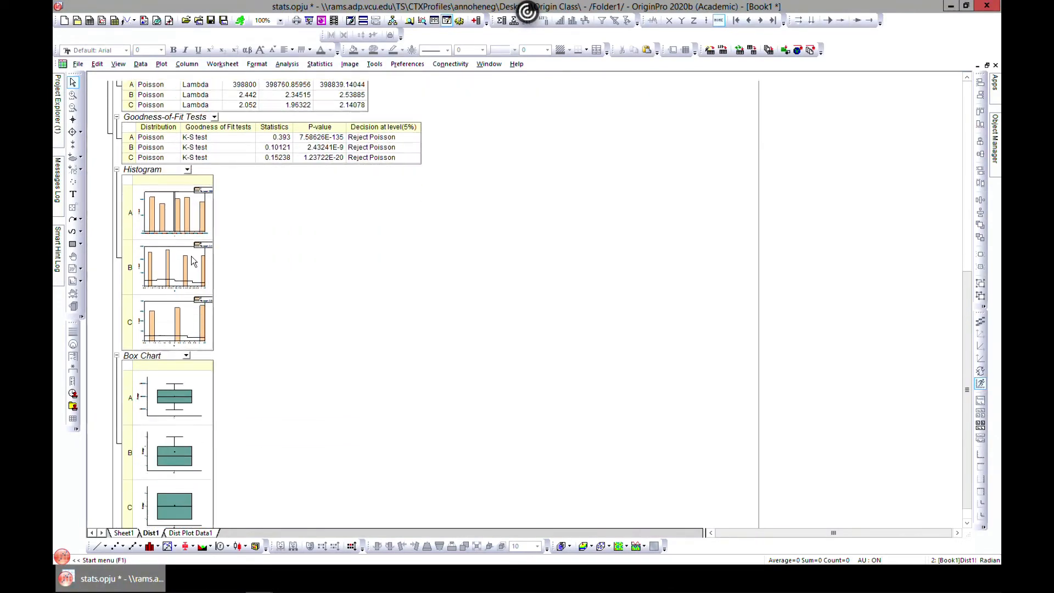
pyautogui.scroll(-3)
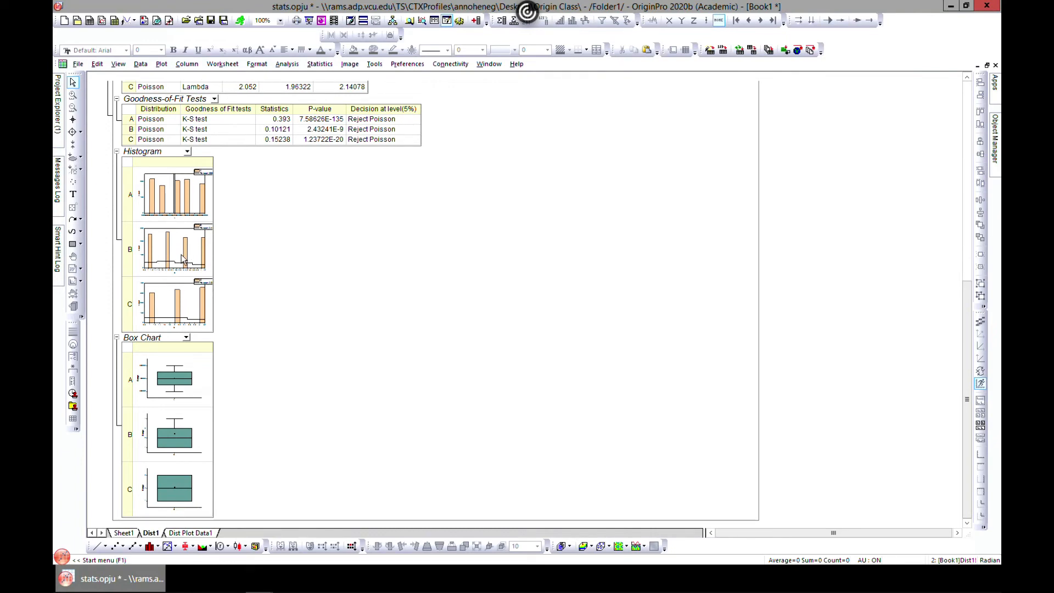
pyautogui.click(173, 249)
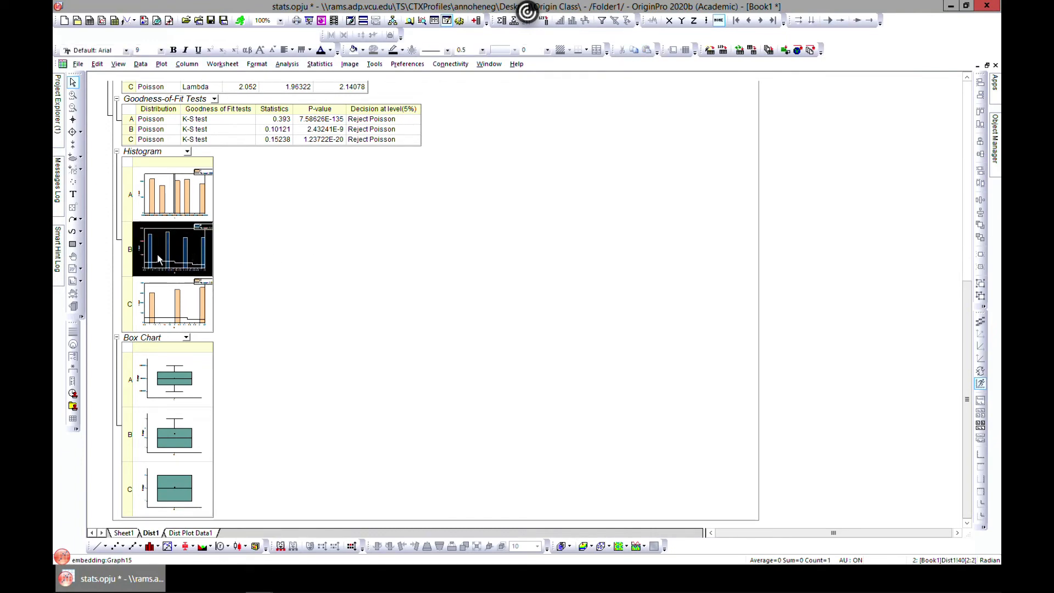
pyautogui.doubleClick(173, 249)
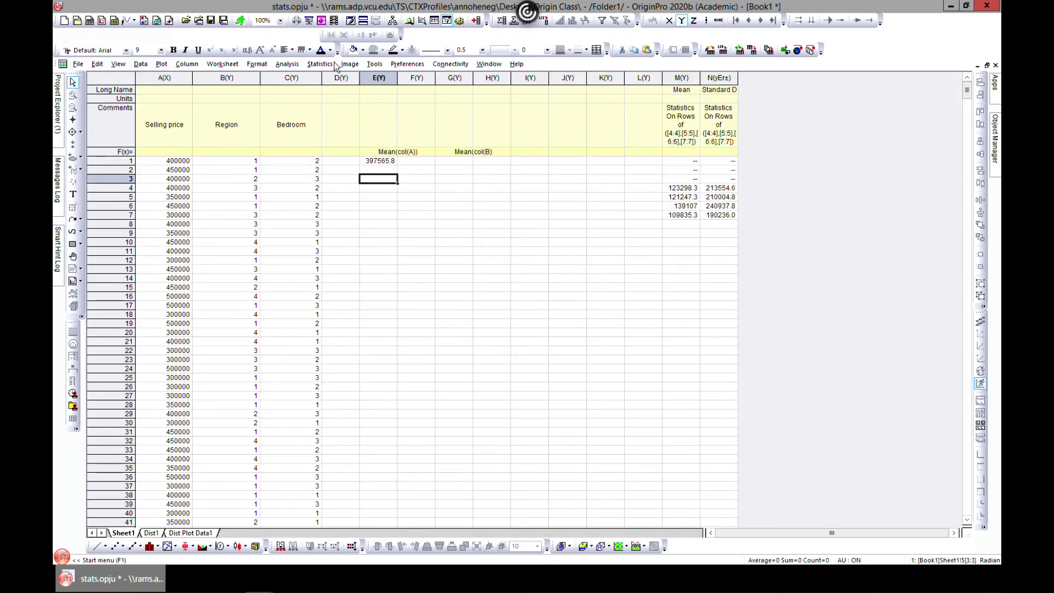
# - Open the Statistics menu on Sheet1 to reach Descriptive Statistics > Normality Test
pyautogui.click(320, 63)
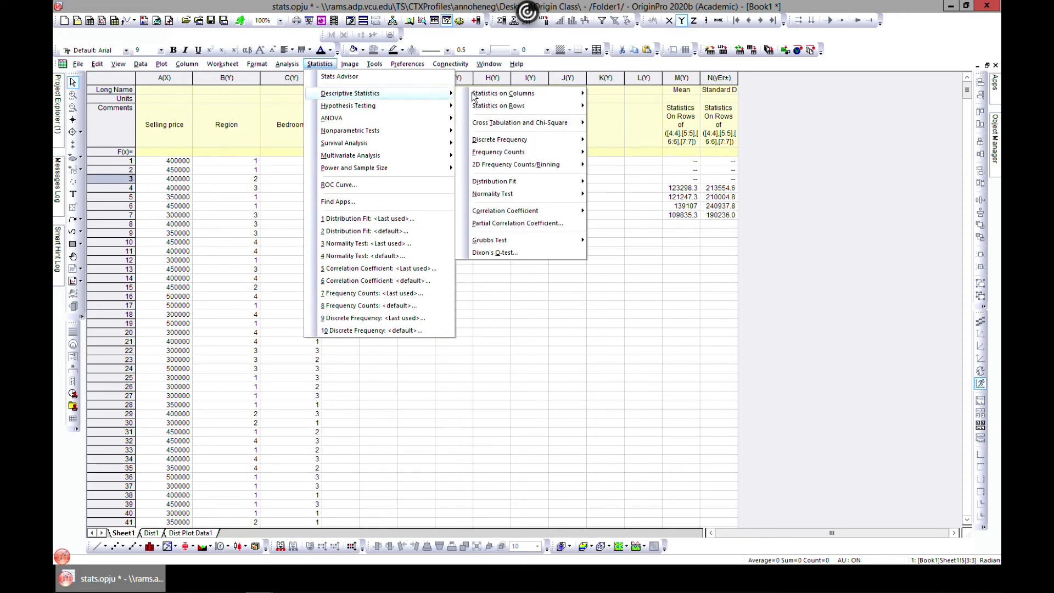
pyautogui.moveTo(492, 194)
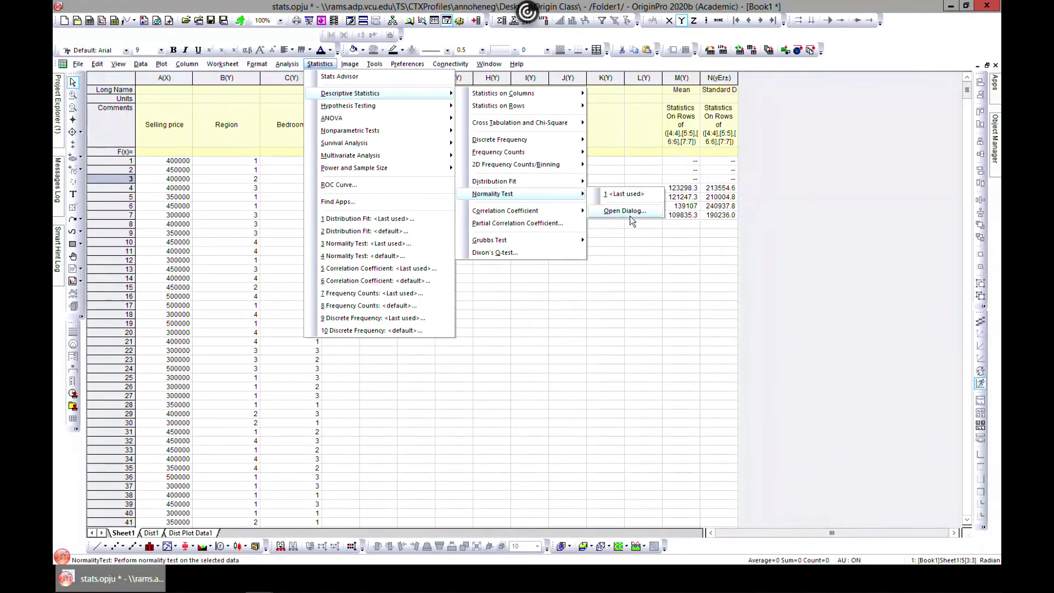
# - Open the Normality Test dialog with column A as the input data
pyautogui.click(624, 211)
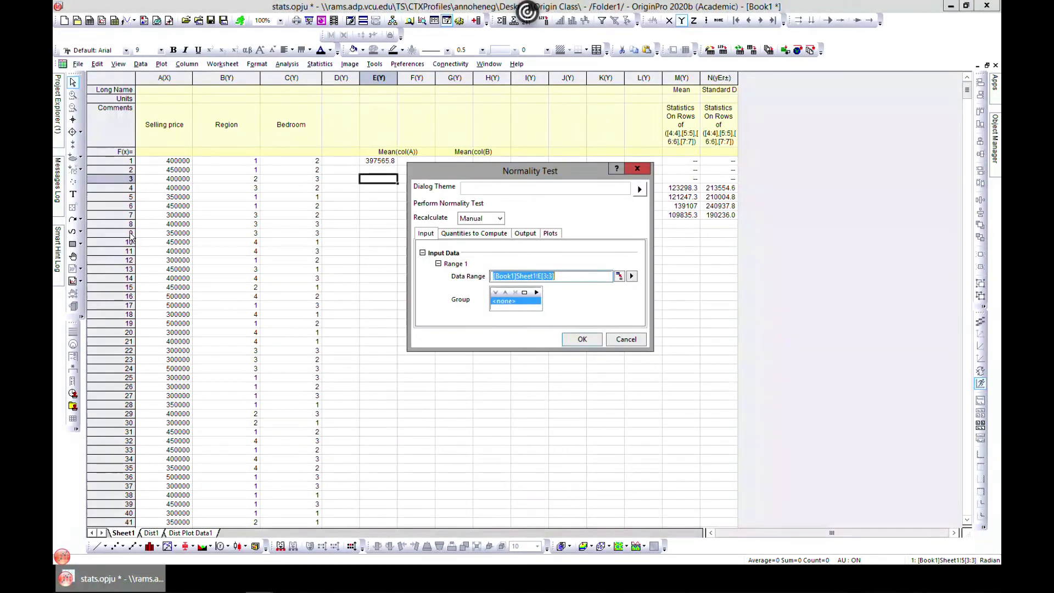
pyautogui.moveTo(529, 170); pyautogui.dragTo(507, 164)
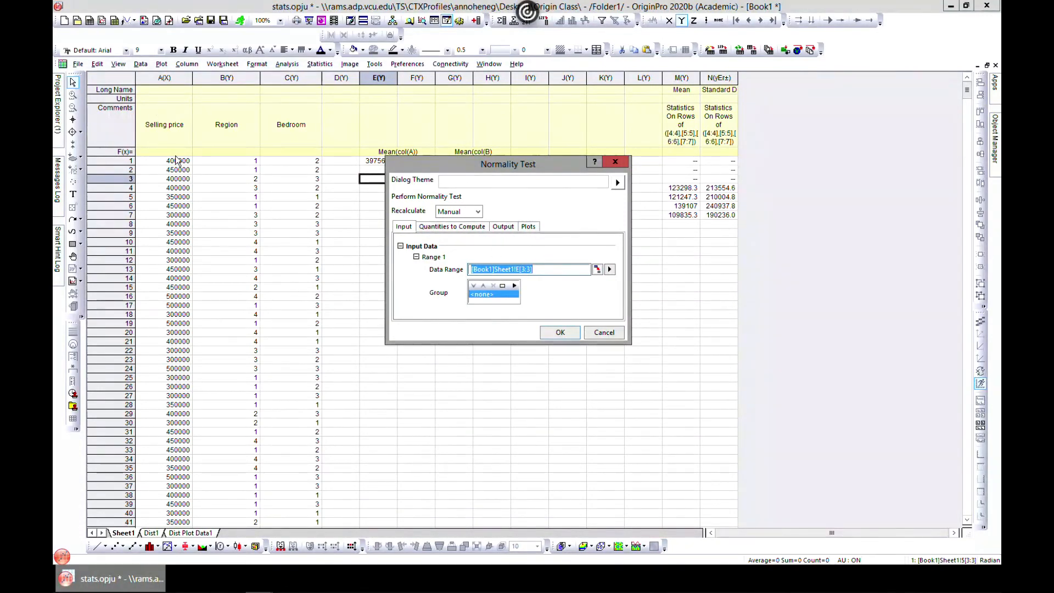
pyautogui.moveTo(507, 164); pyautogui.dragTo(560, 157)
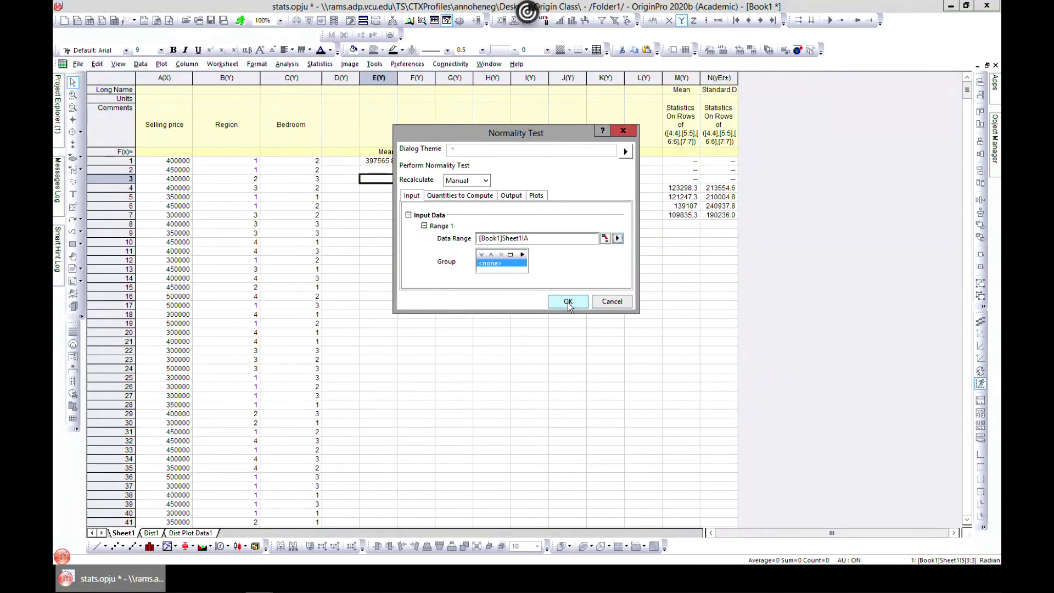
# - Check Shapiro-Wilk, review output and plot settings, and run the test
pyautogui.click(460, 195)
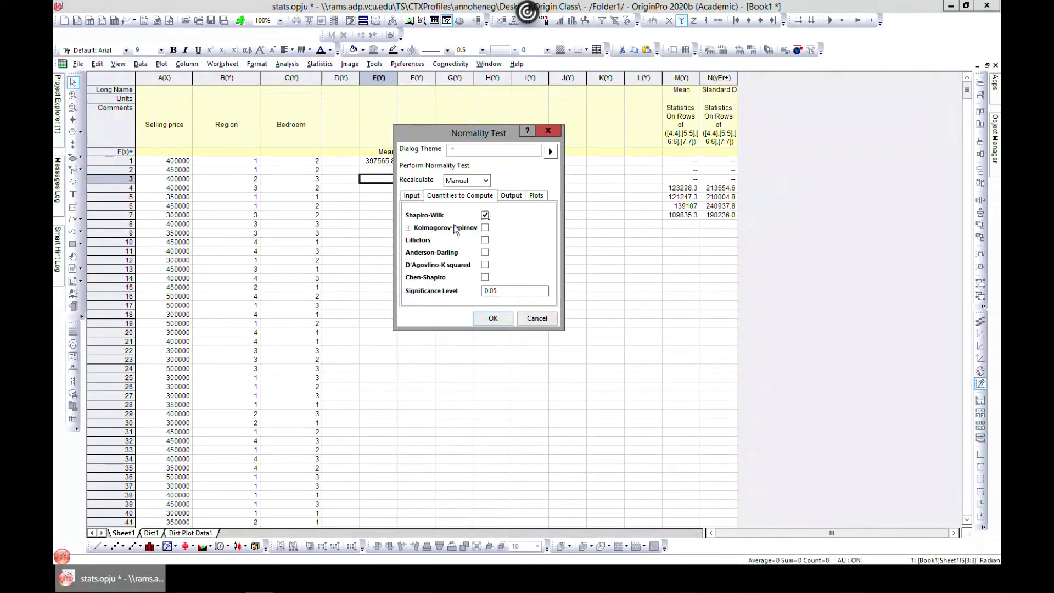
pyautogui.moveTo(473, 222)
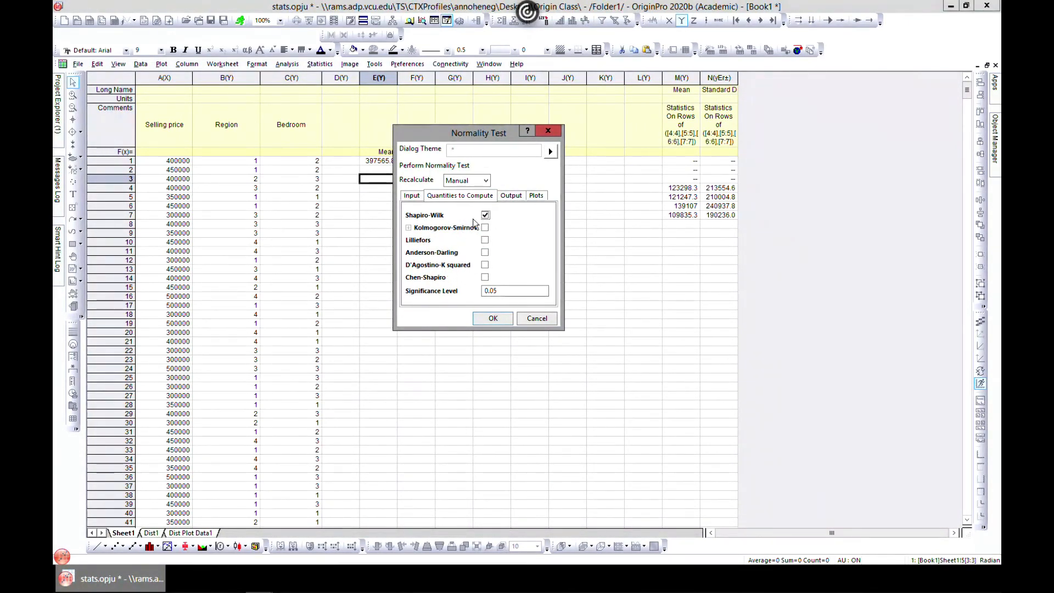
pyautogui.moveTo(423, 226)
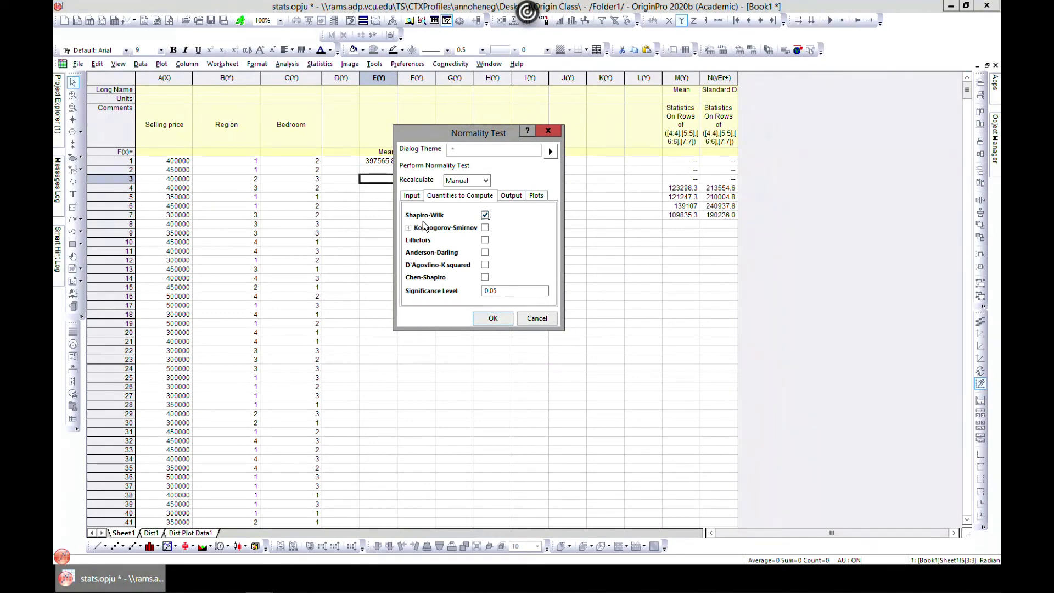
pyautogui.click(510, 194)
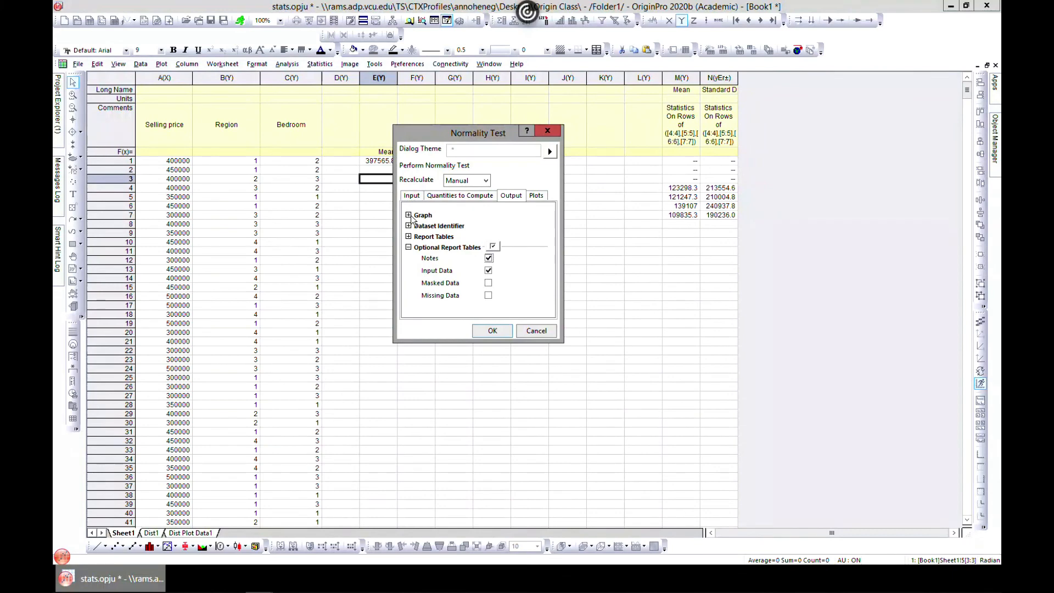
pyautogui.click(536, 195)
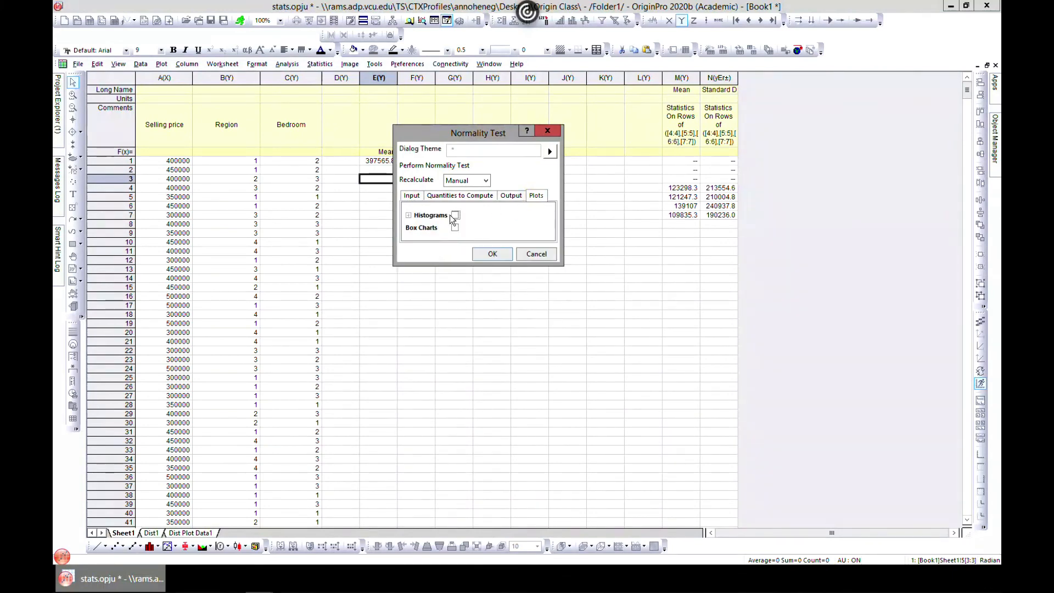
pyautogui.click(492, 254)
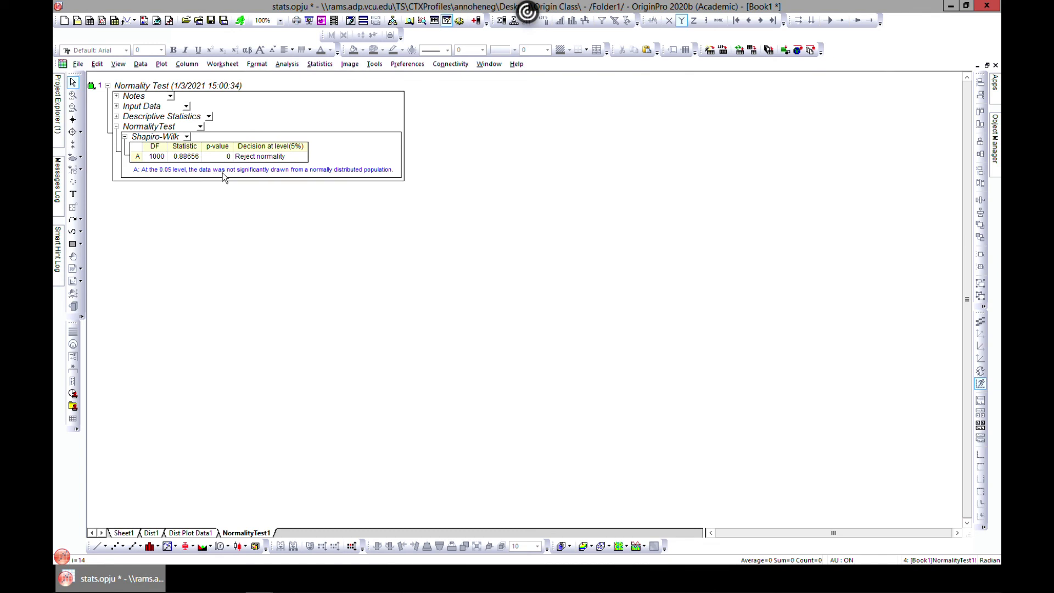
pyautogui.moveTo(310, 177)
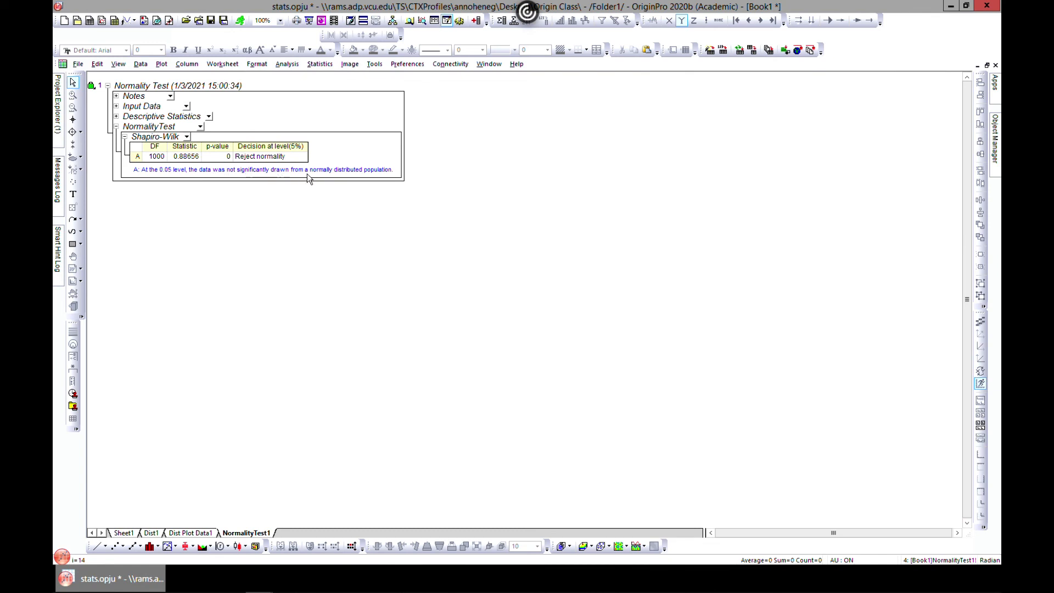
pyautogui.moveTo(338, 182)
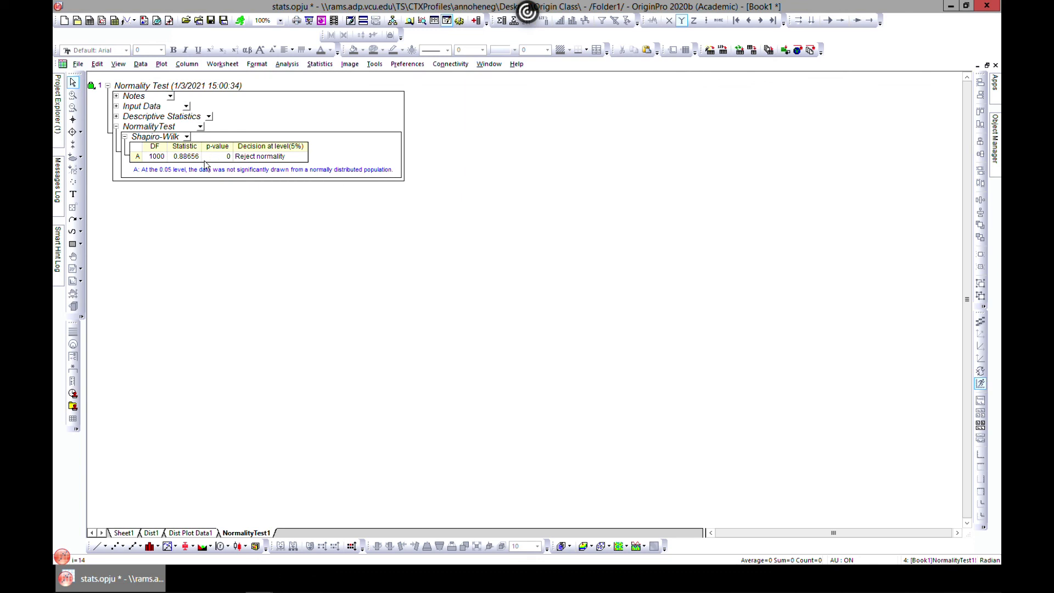
pyautogui.moveTo(183, 167)
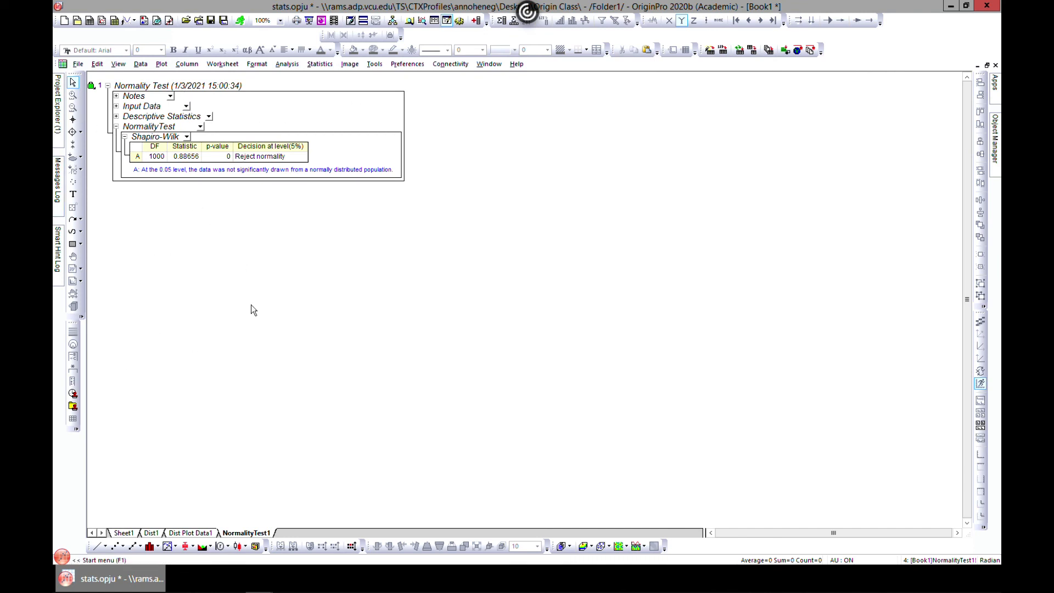
pyautogui.moveTo(124, 384)
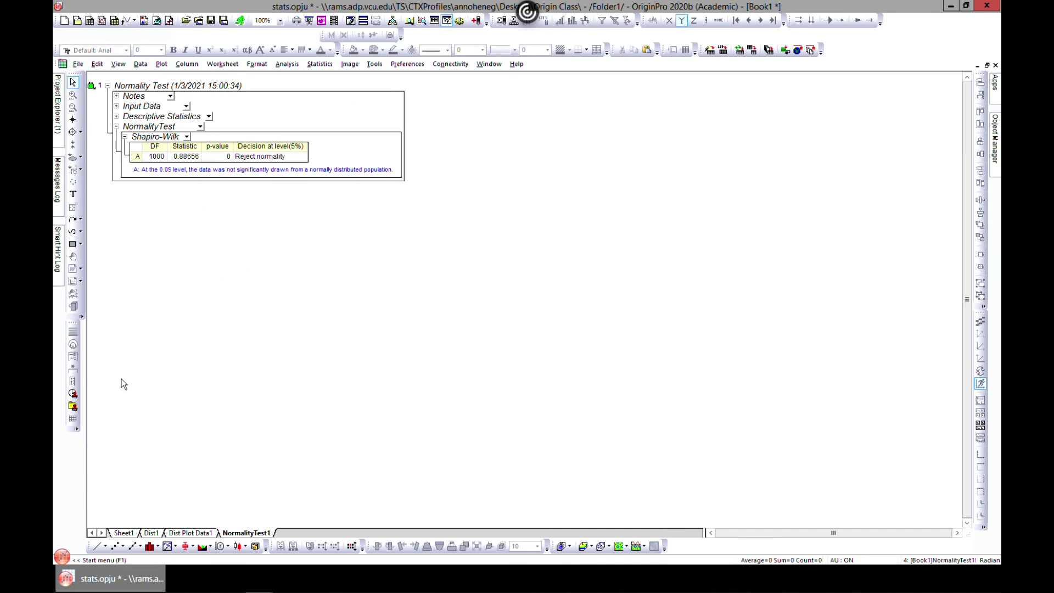